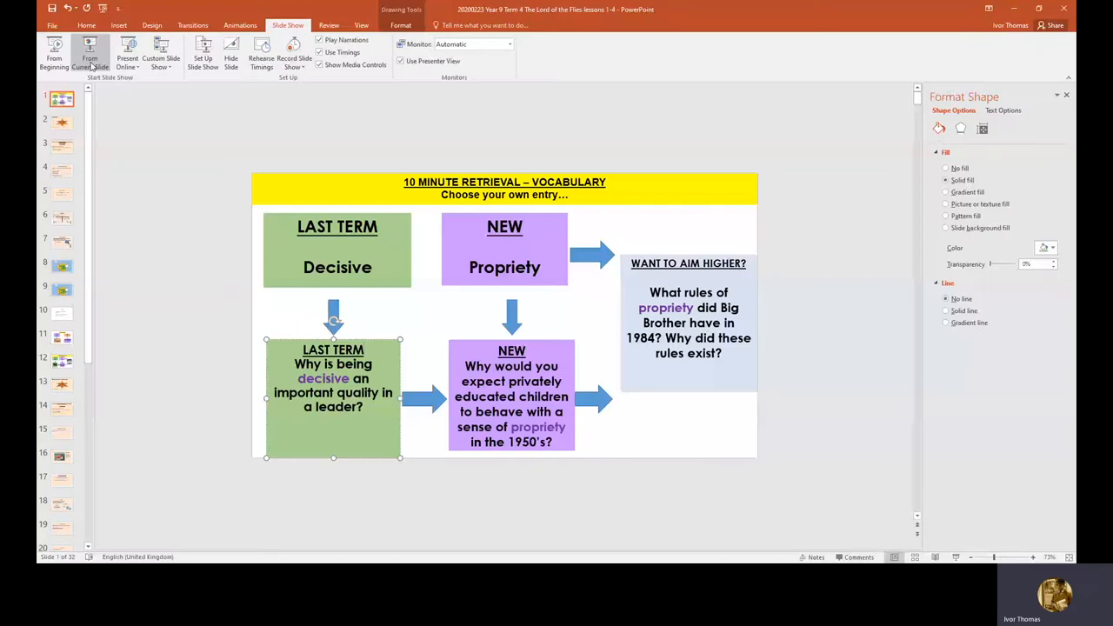
Step: Scroll the novel text to the paragraph where Ralph jumps down from the terrace onto the sand
{"action": "left_click", "coordinate": [91, 52]}
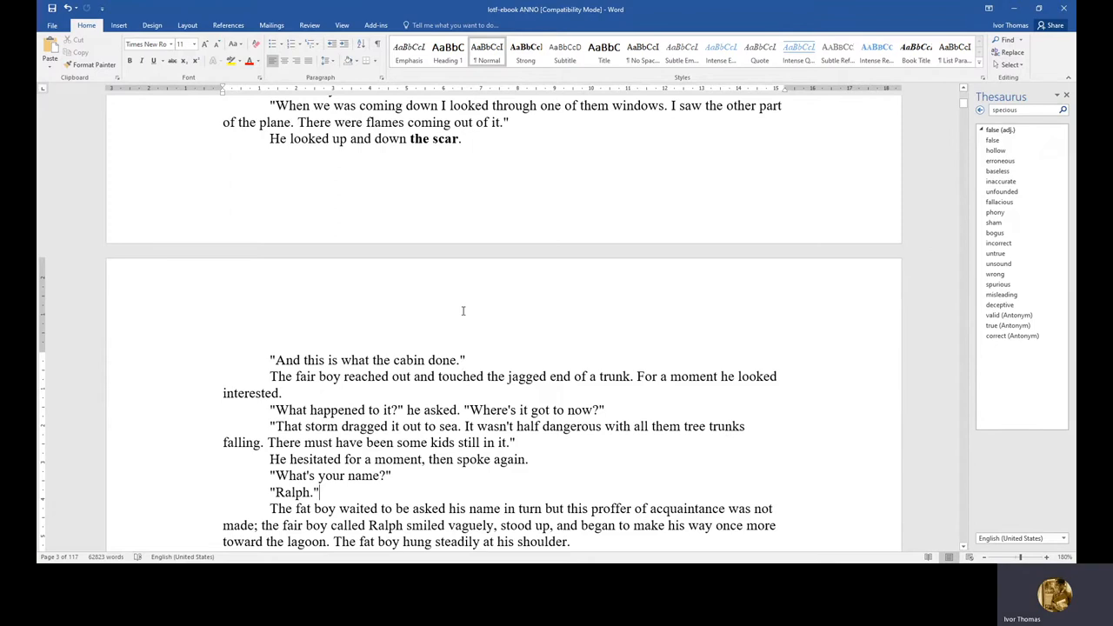
{"action": "scroll", "scroll_direction": "down", "scroll_amount": 3}
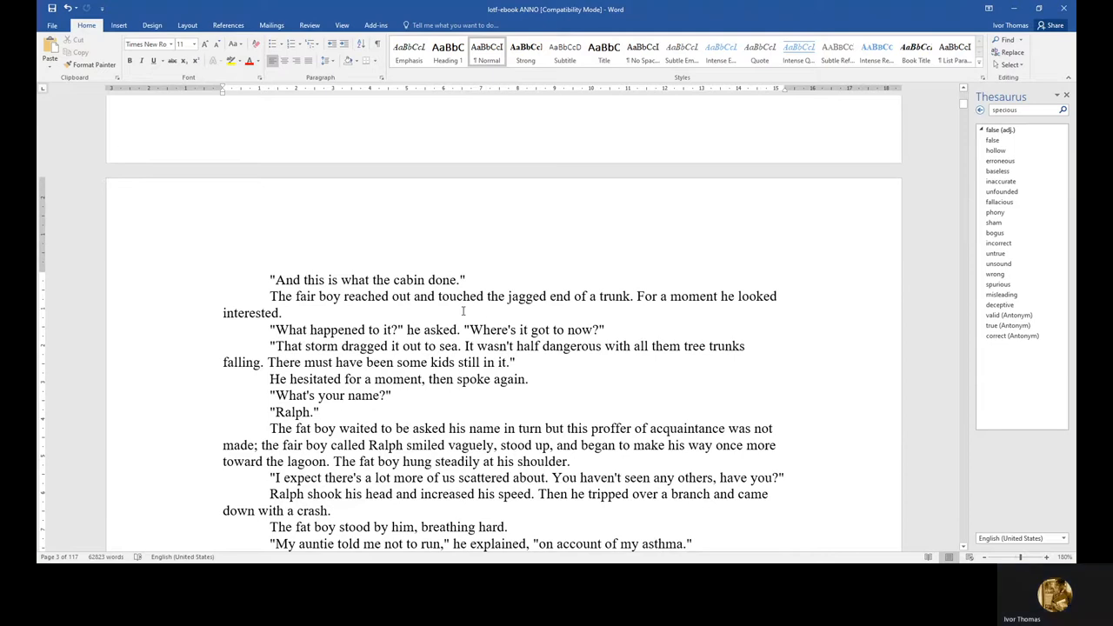
{"action": "scroll", "scroll_direction": "up", "scroll_amount": 3}
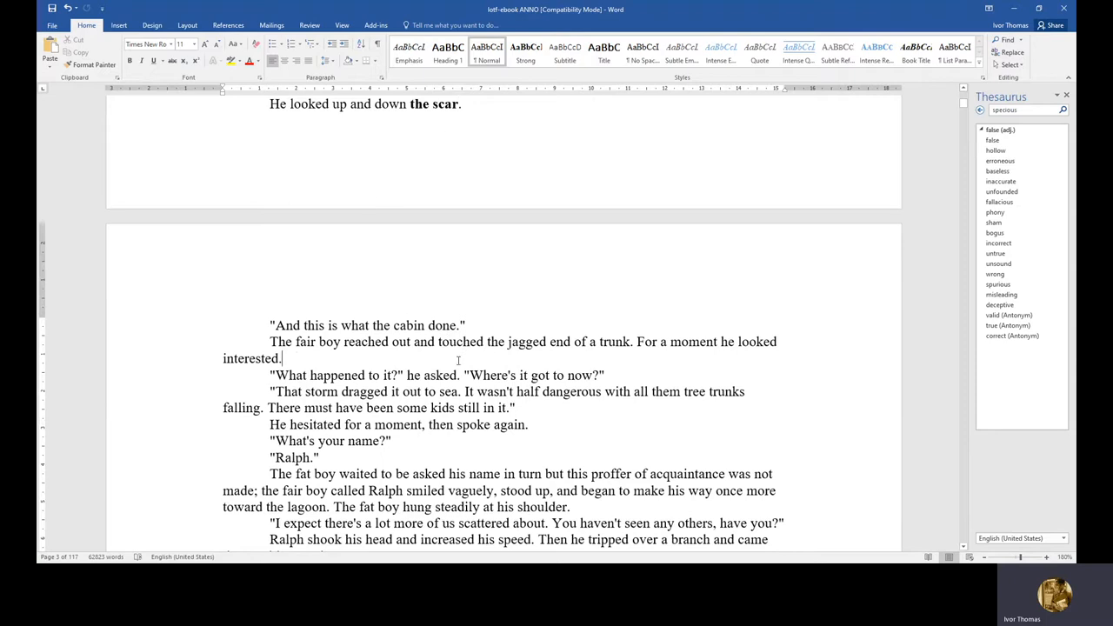
{"action": "scroll", "scroll_direction": "down", "scroll_amount": 3}
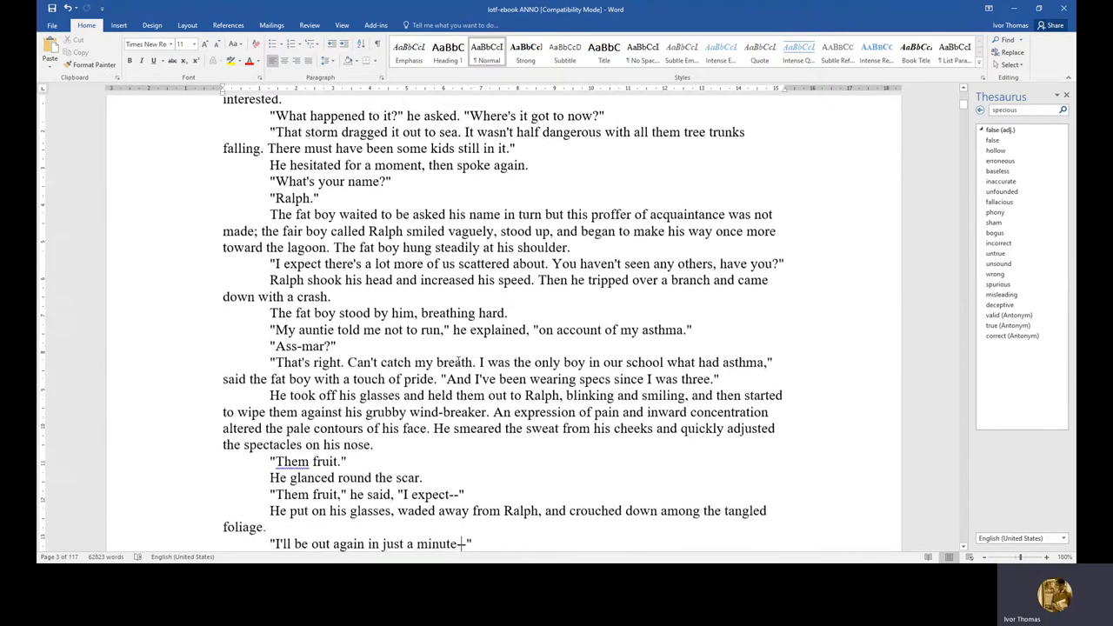
{"action": "scroll", "scroll_direction": "down", "scroll_amount": 3}
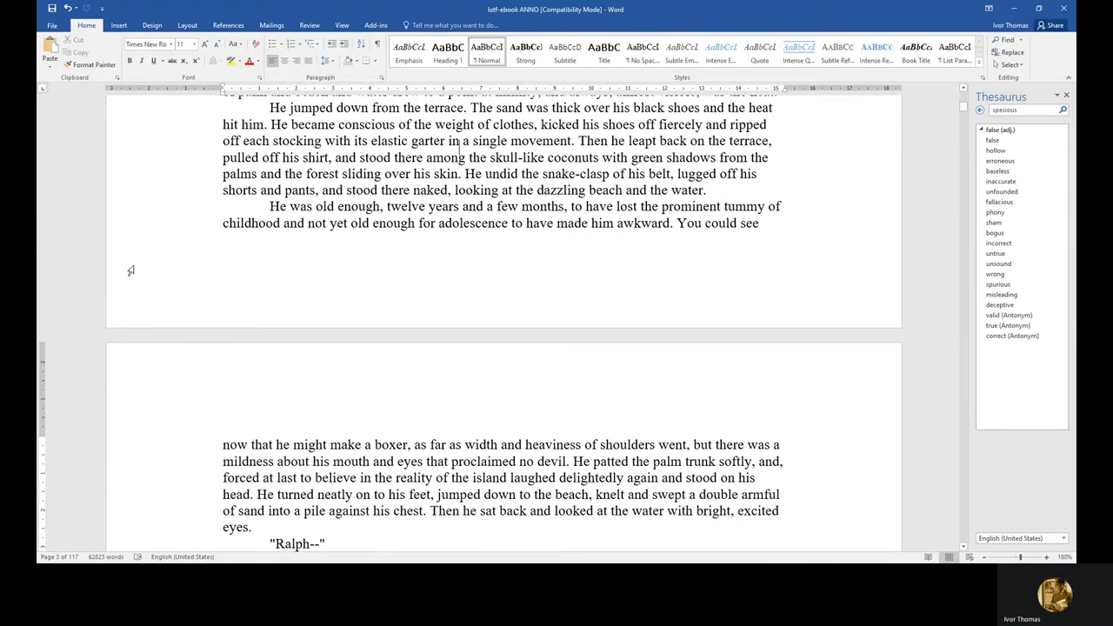
{"action": "scroll", "scroll_direction": "up", "scroll_amount": 3}
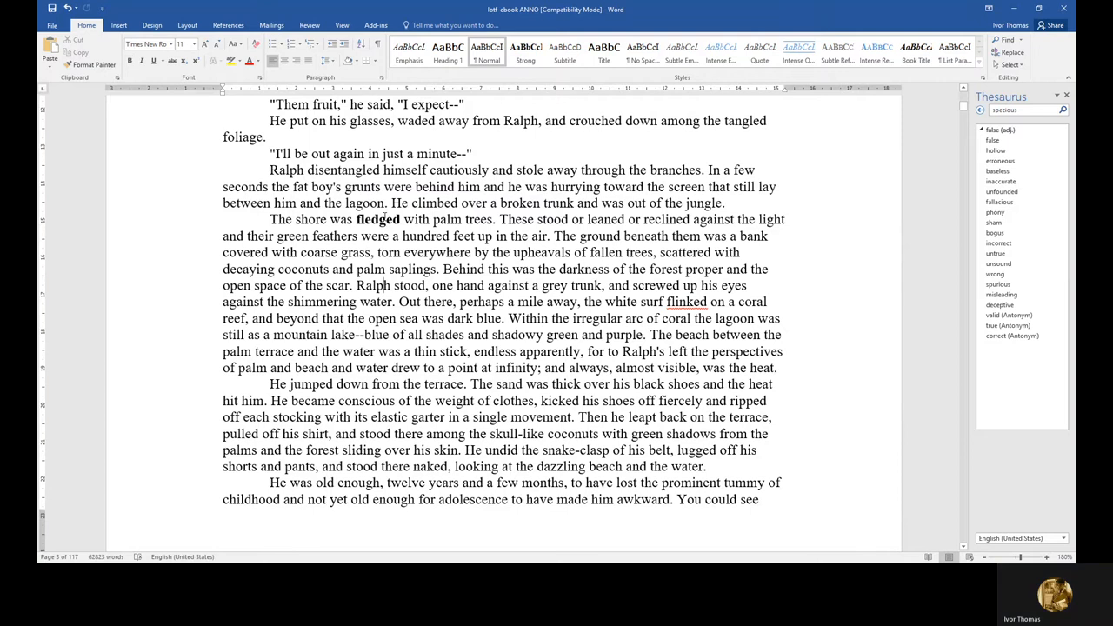
{"action": "scroll", "scroll_direction": "down", "scroll_amount": 3}
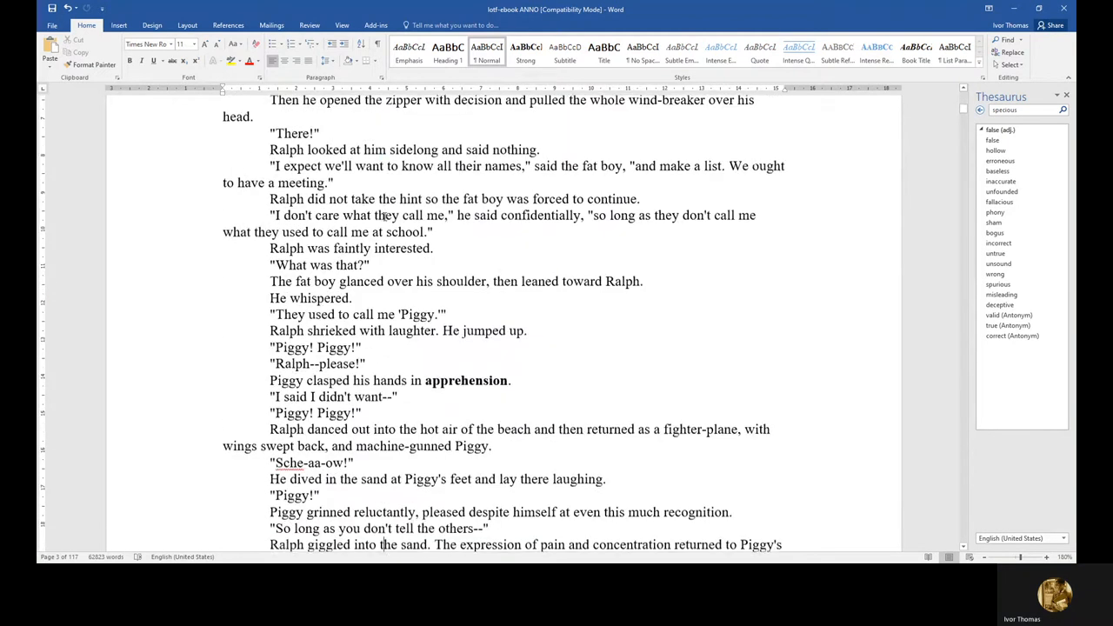
{"action": "double_click", "coordinate": [466, 380]}
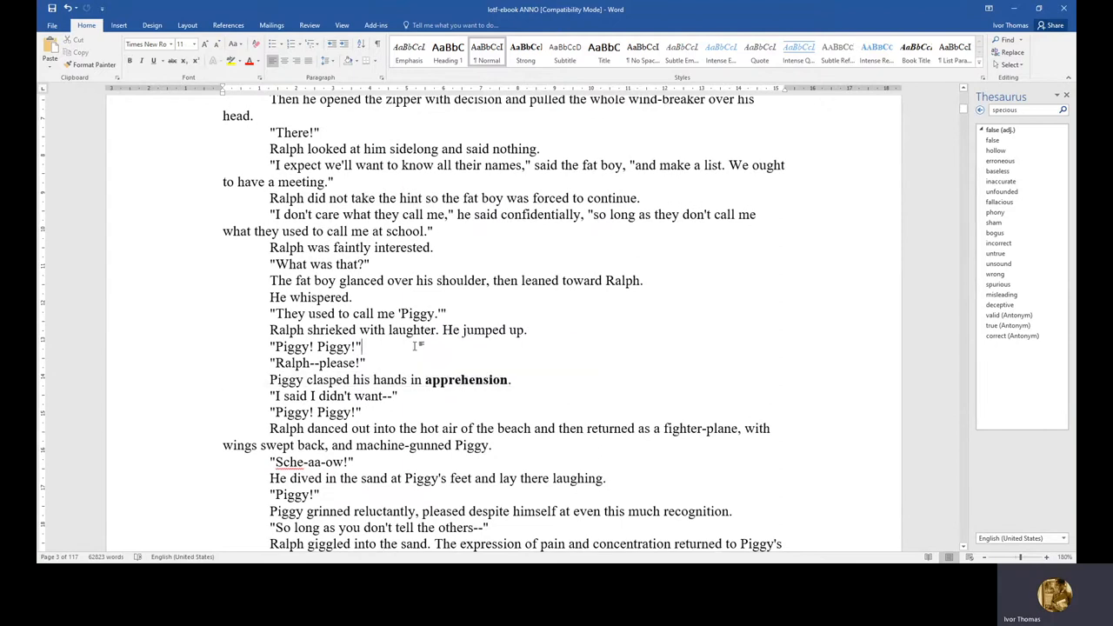
{"action": "scroll", "scroll_direction": "down", "scroll_amount": 3}
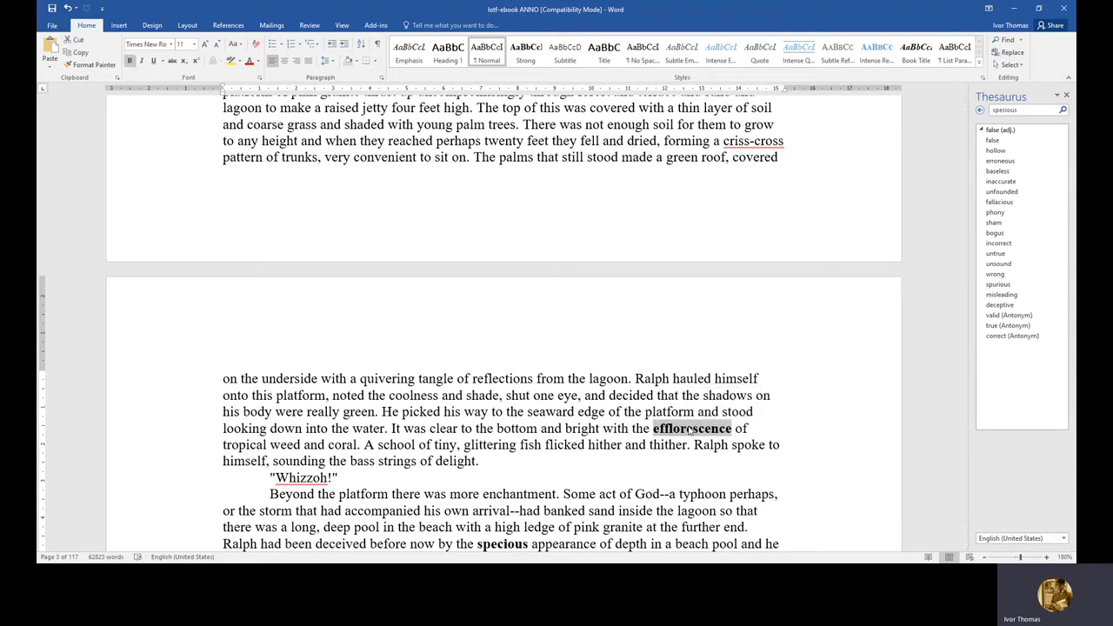
{"action": "scroll", "scroll_direction": "down", "scroll_amount": 3}
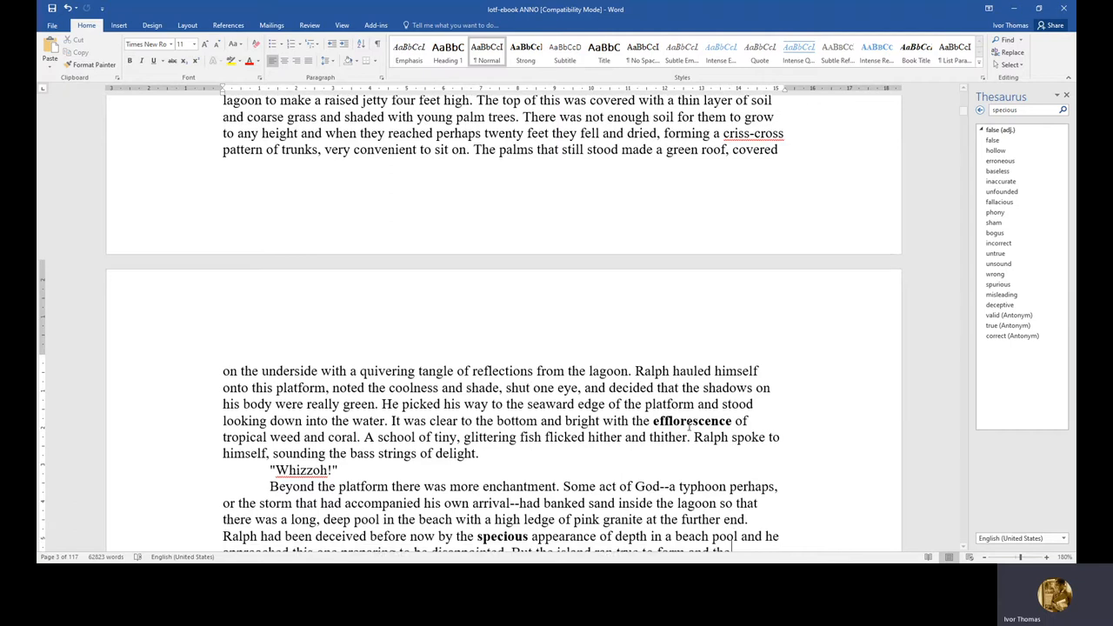
{"action": "scroll", "scroll_direction": "down", "scroll_amount": 3}
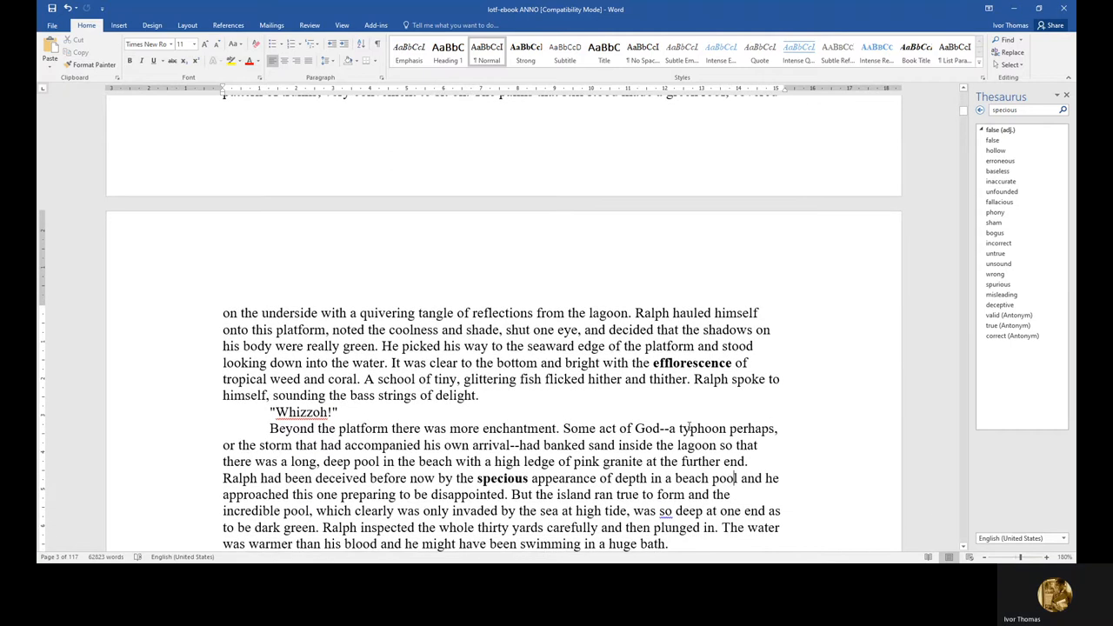
{"action": "double_click", "coordinate": [501, 478]}
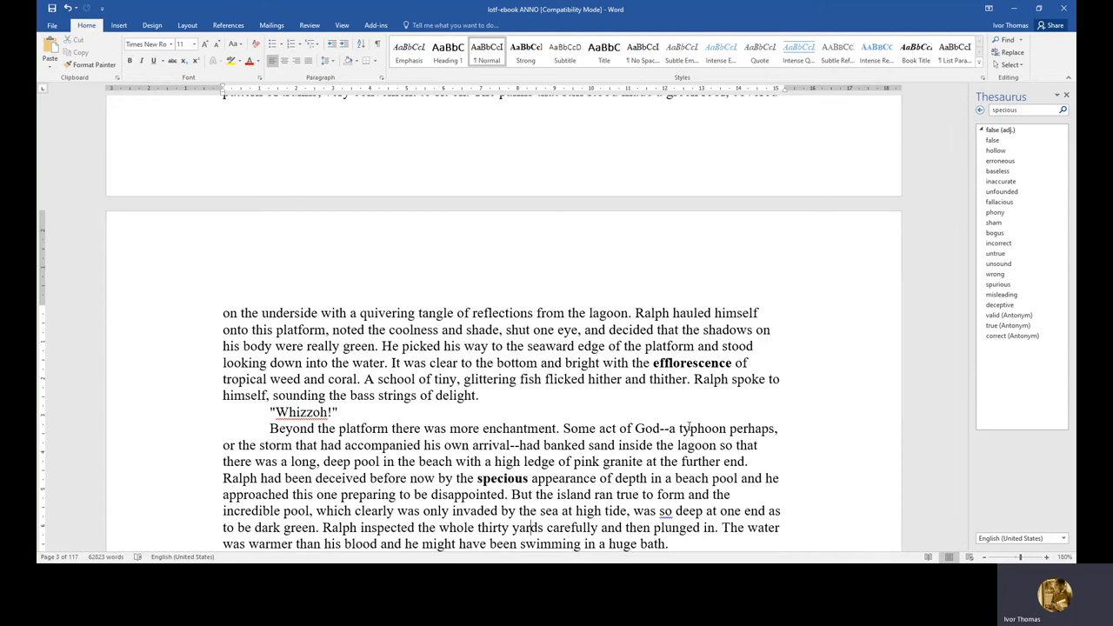
{"action": "scroll", "scroll_direction": "down", "scroll_amount": 3}
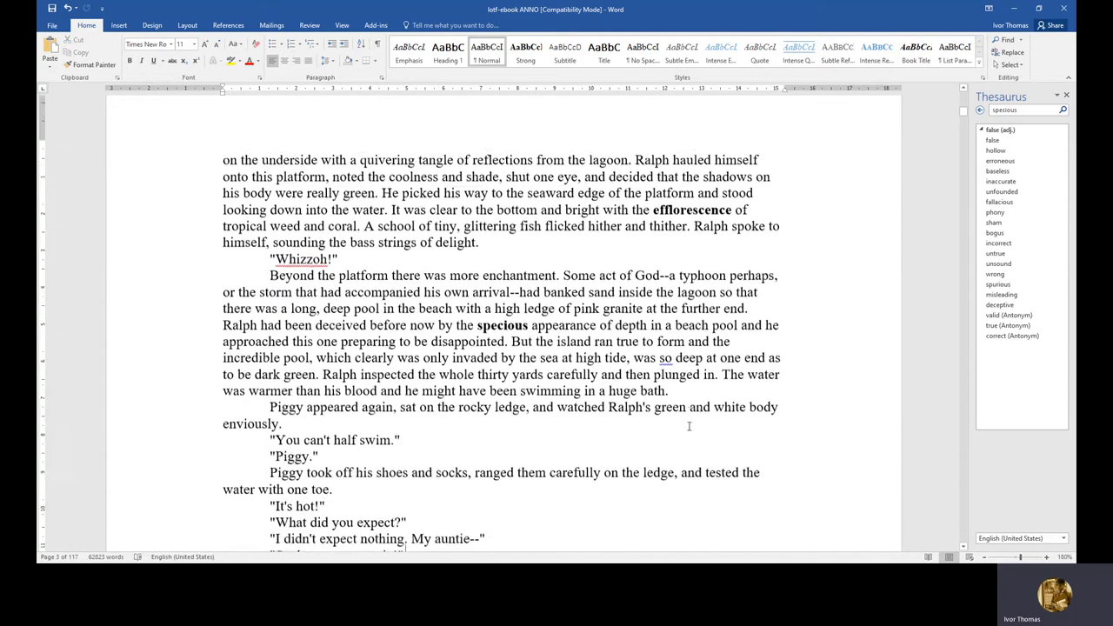
{"action": "scroll", "scroll_direction": "down", "scroll_amount": 3}
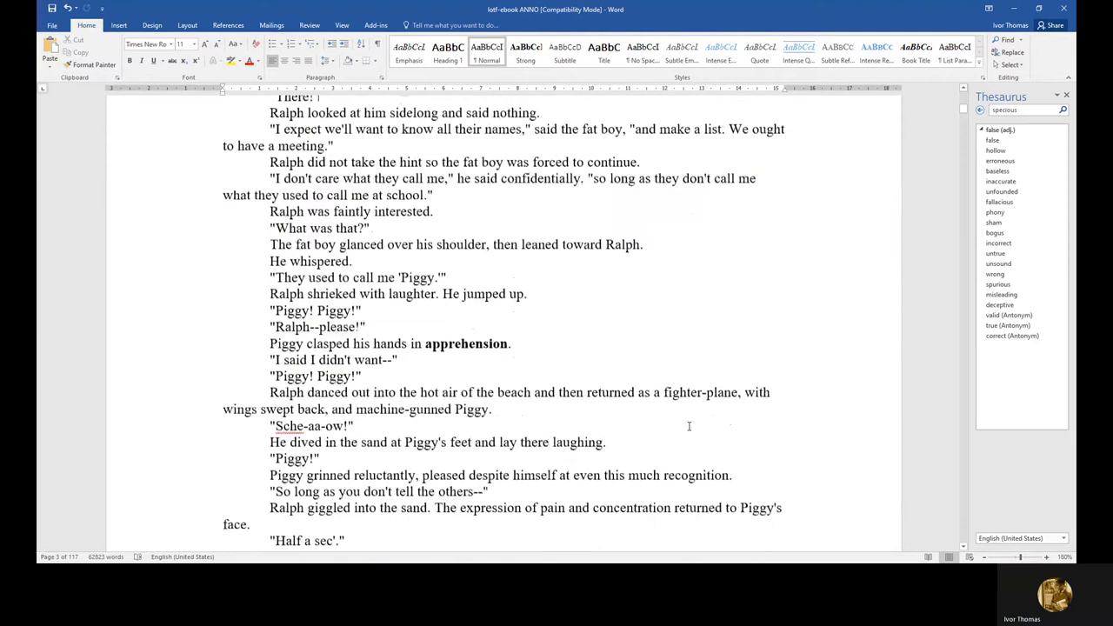
{"action": "scroll", "scroll_direction": "up", "scroll_amount": 3}
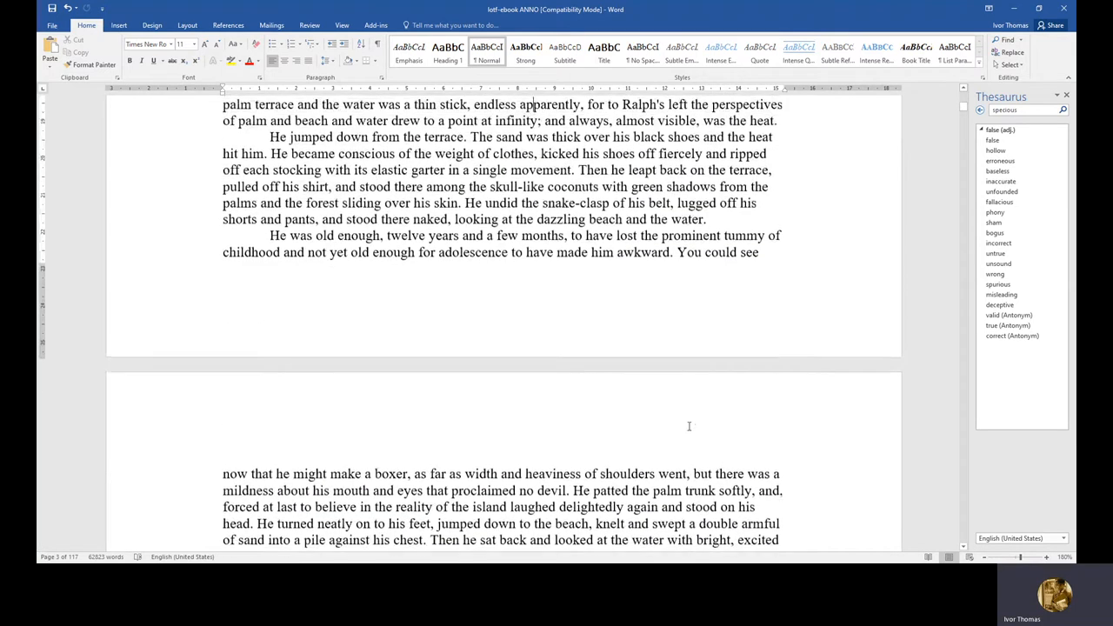
{"action": "scroll", "scroll_direction": "up", "scroll_amount": 3}
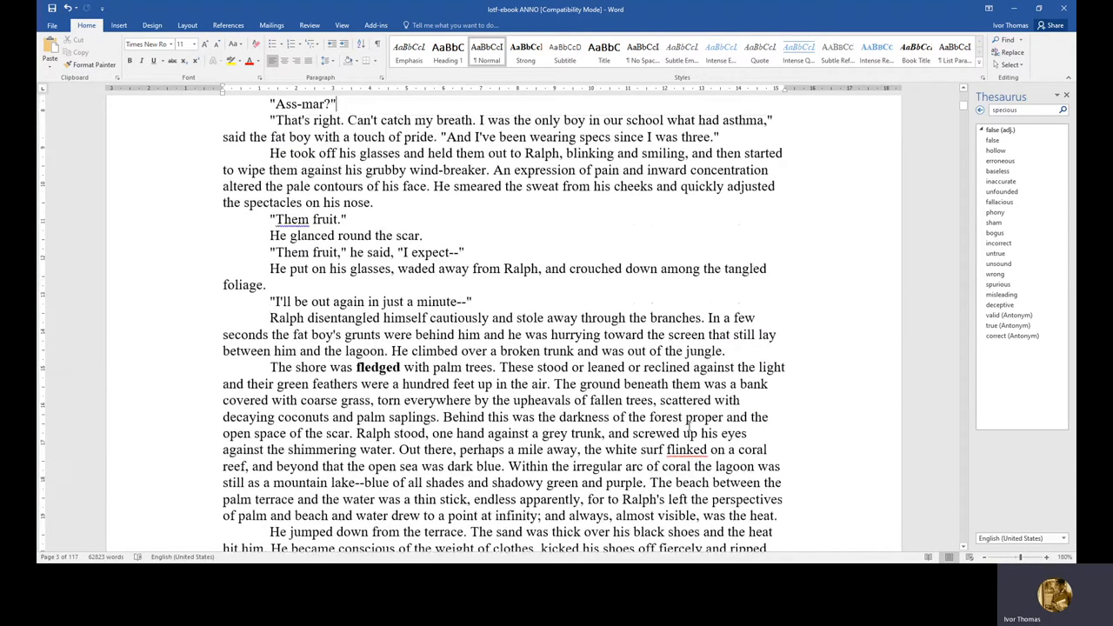
{"action": "scroll", "scroll_direction": "up", "scroll_amount": 3}
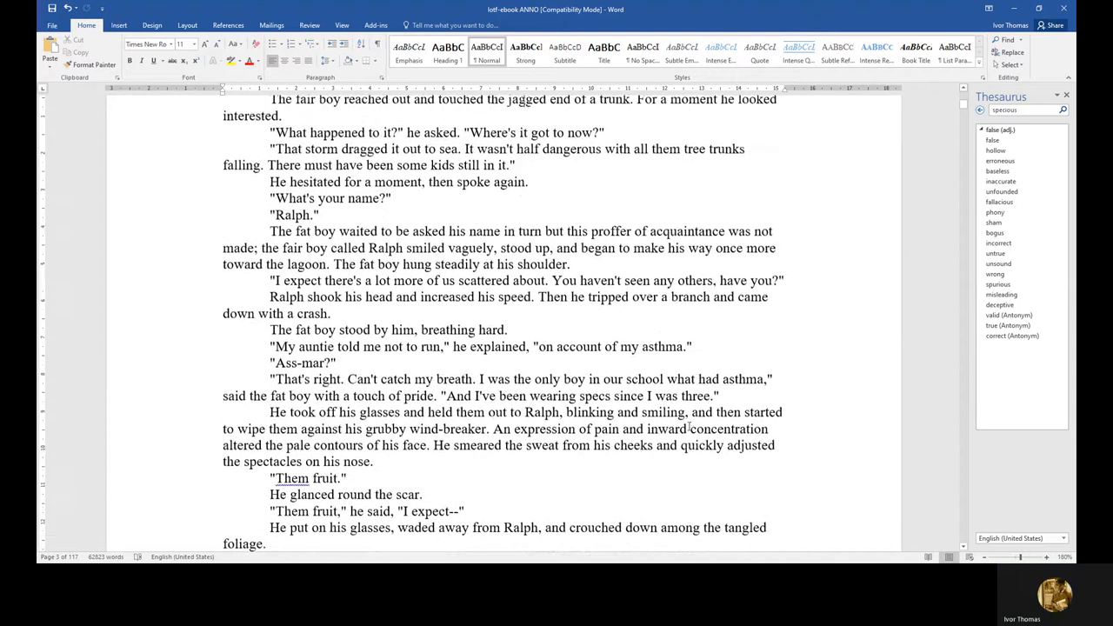
{"action": "scroll", "scroll_direction": "up", "scroll_amount": 3}
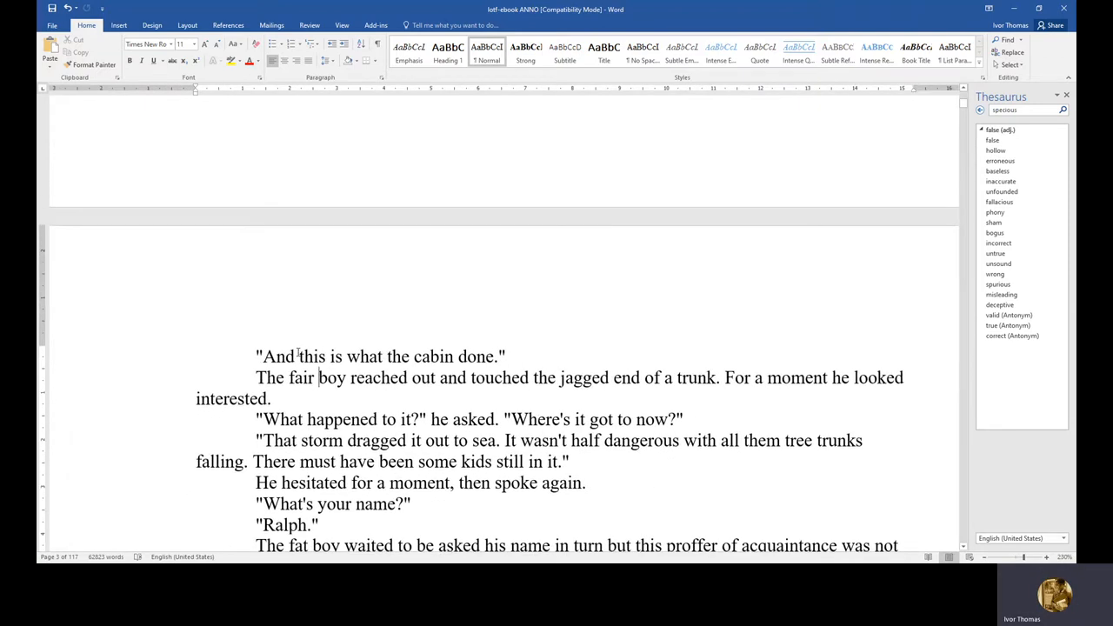
{"action": "scroll", "scroll_direction": "up", "scroll_amount": 3}
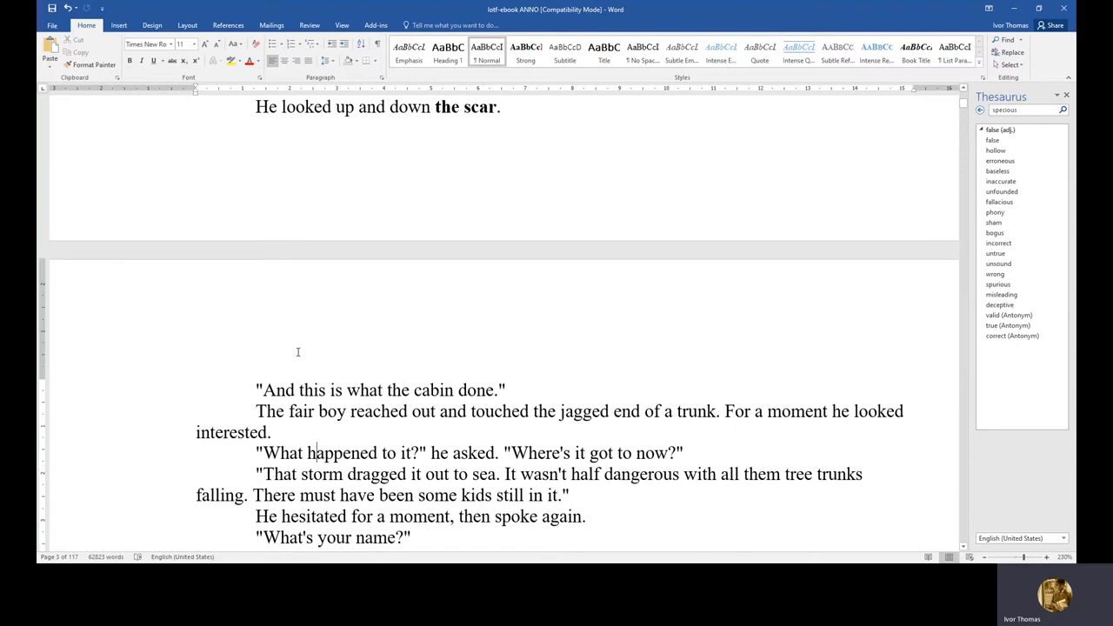
{"action": "scroll", "scroll_direction": "down", "scroll_amount": 3}
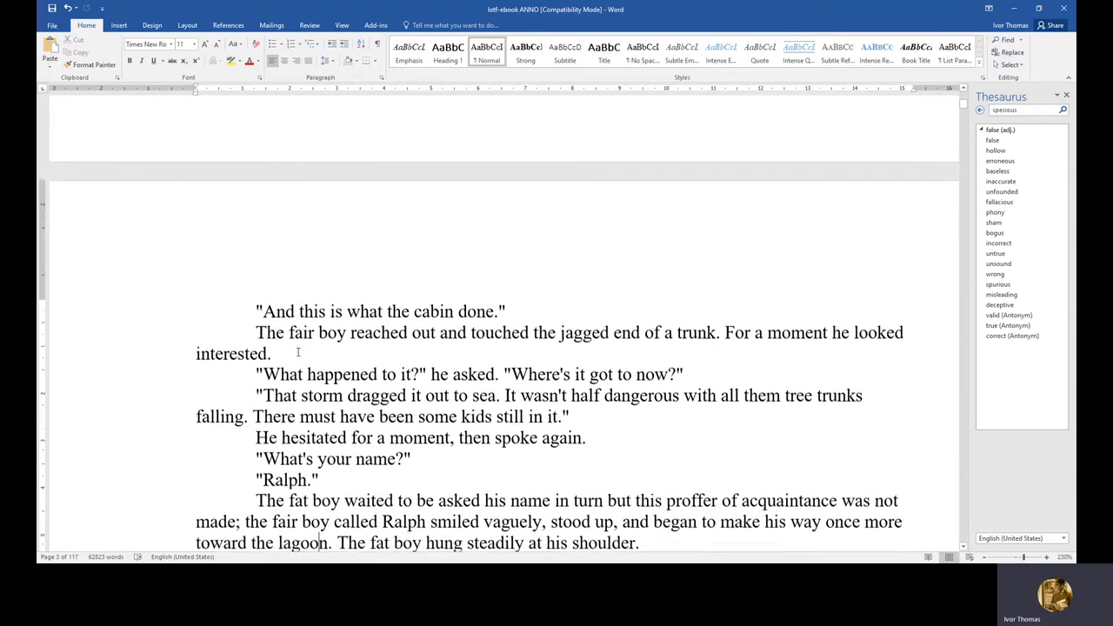
{"action": "scroll", "scroll_direction": "down", "scroll_amount": 3}
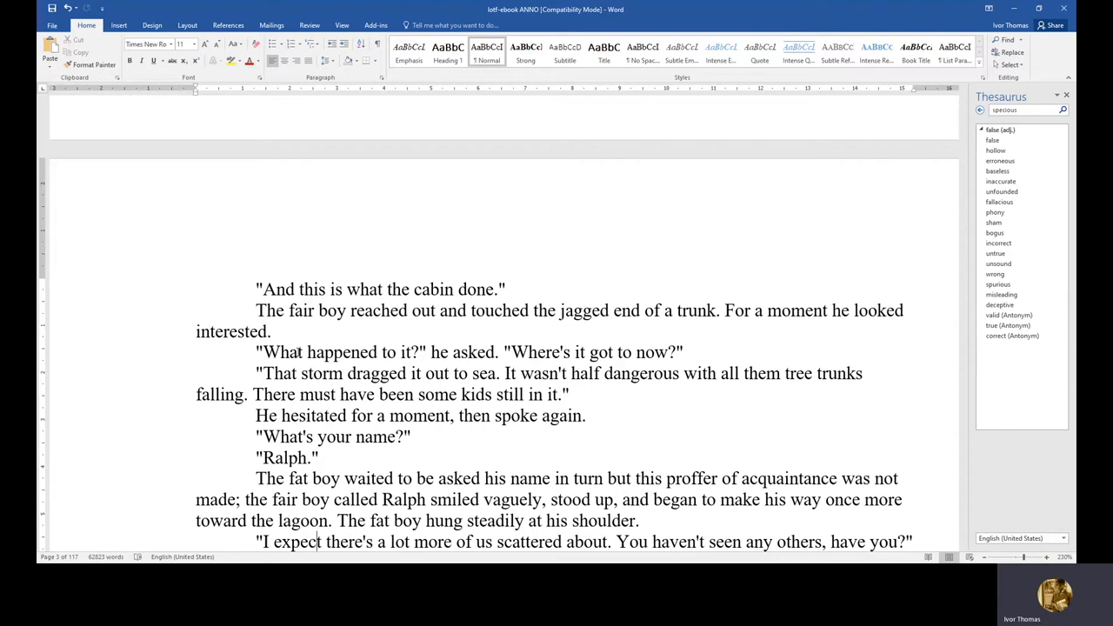
{"action": "scroll", "scroll_direction": "down", "scroll_amount": 3}
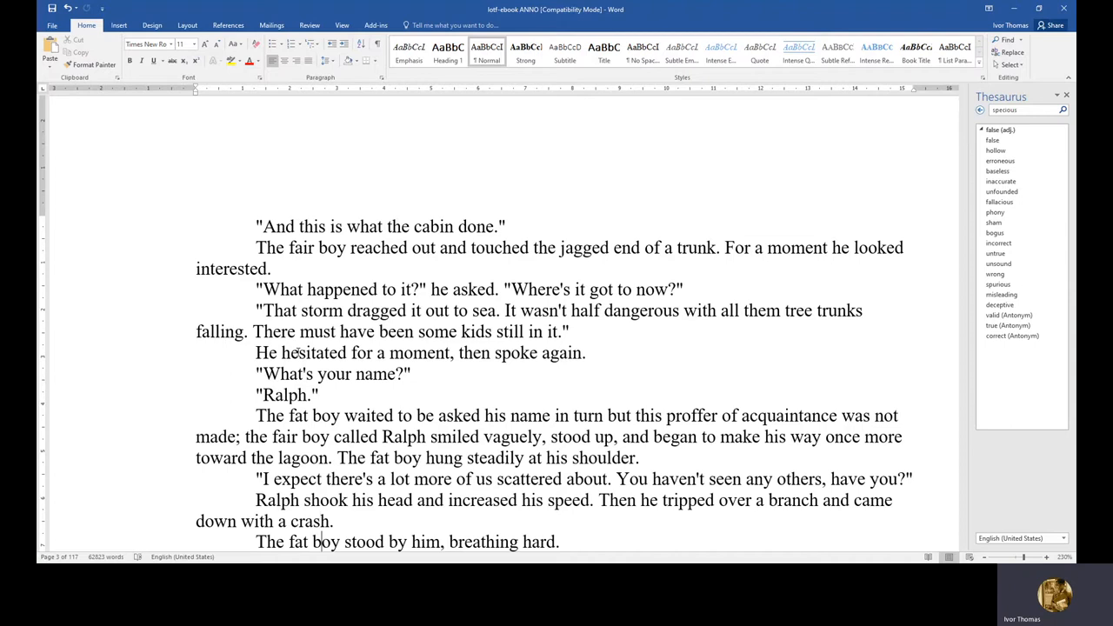
{"action": "scroll", "scroll_direction": "down", "scroll_amount": 3}
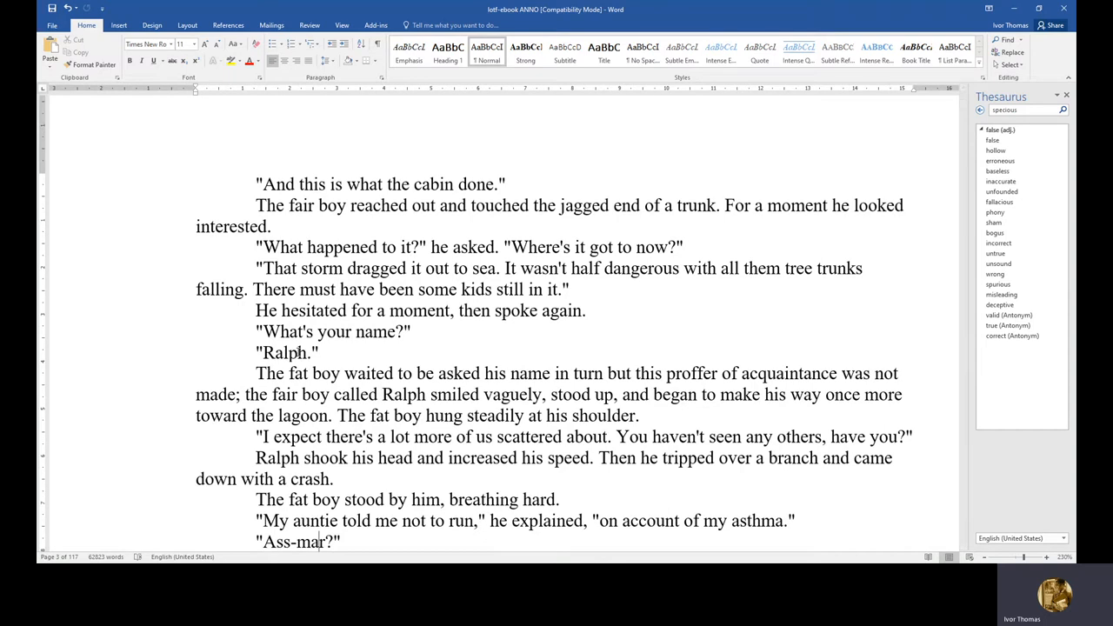
{"action": "scroll", "scroll_direction": "down", "scroll_amount": 3}
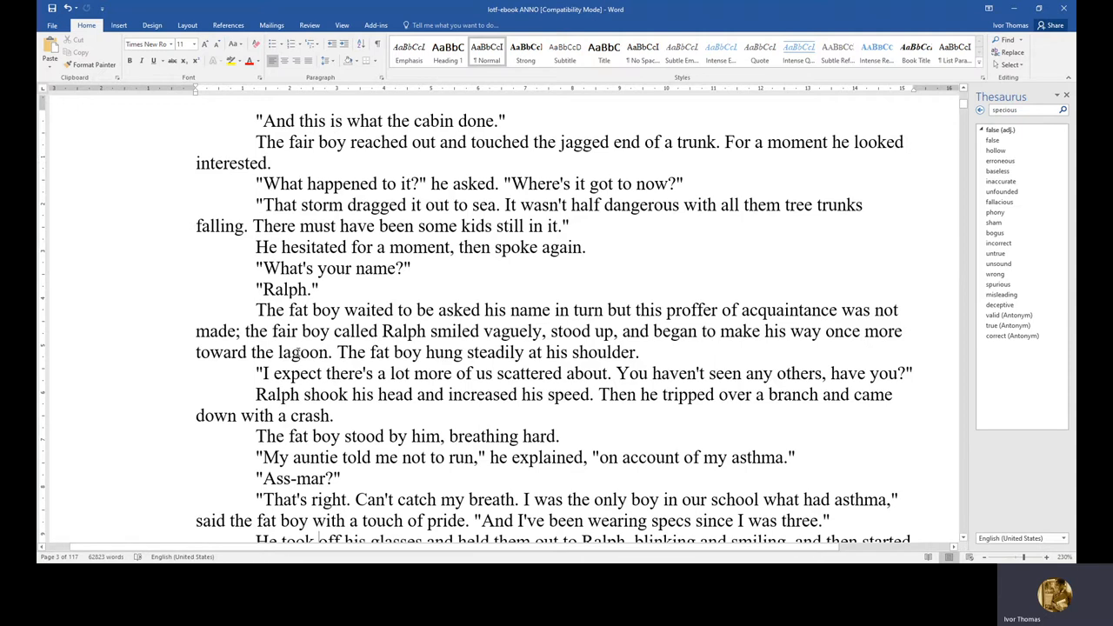
{"action": "scroll", "scroll_direction": "down", "scroll_amount": 3}
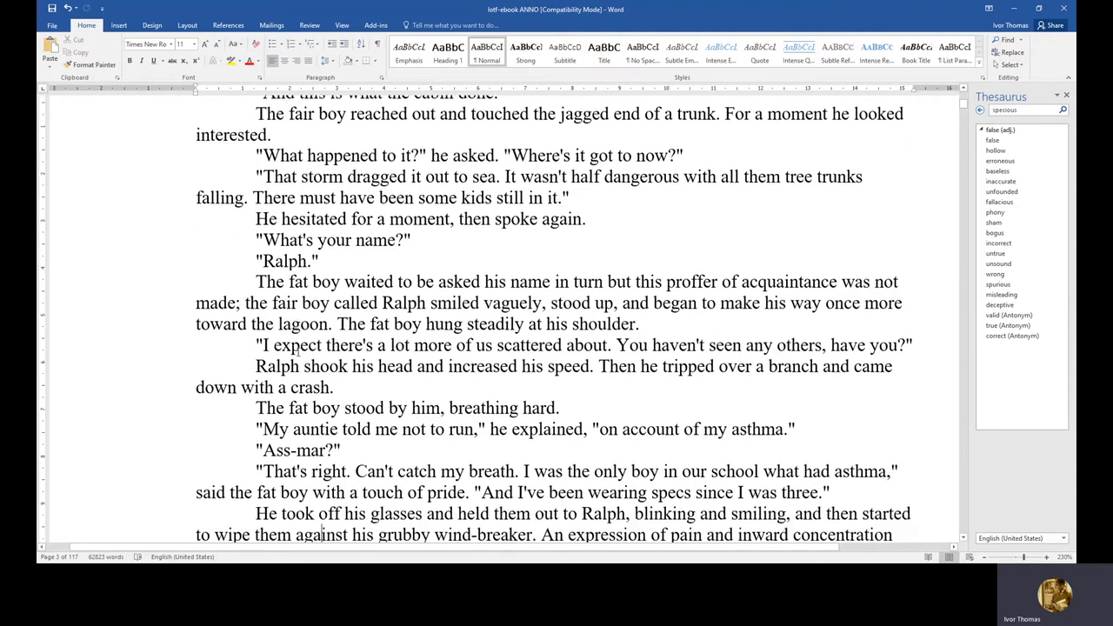
{"action": "scroll", "scroll_direction": "down", "scroll_amount": 3}
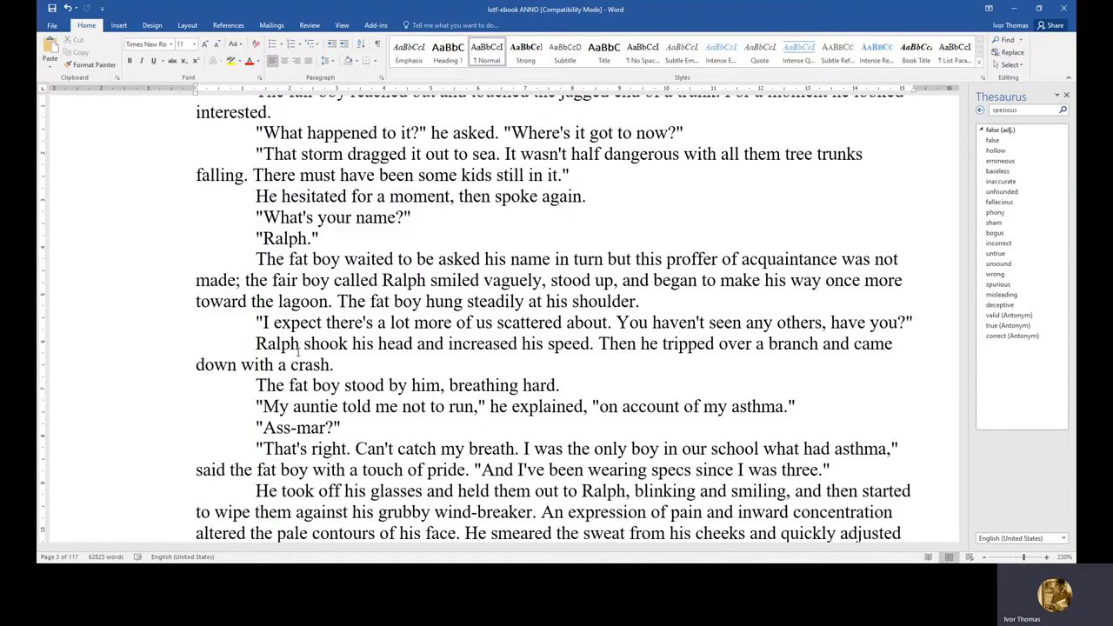
{"action": "scroll", "scroll_direction": "down", "scroll_amount": 3}
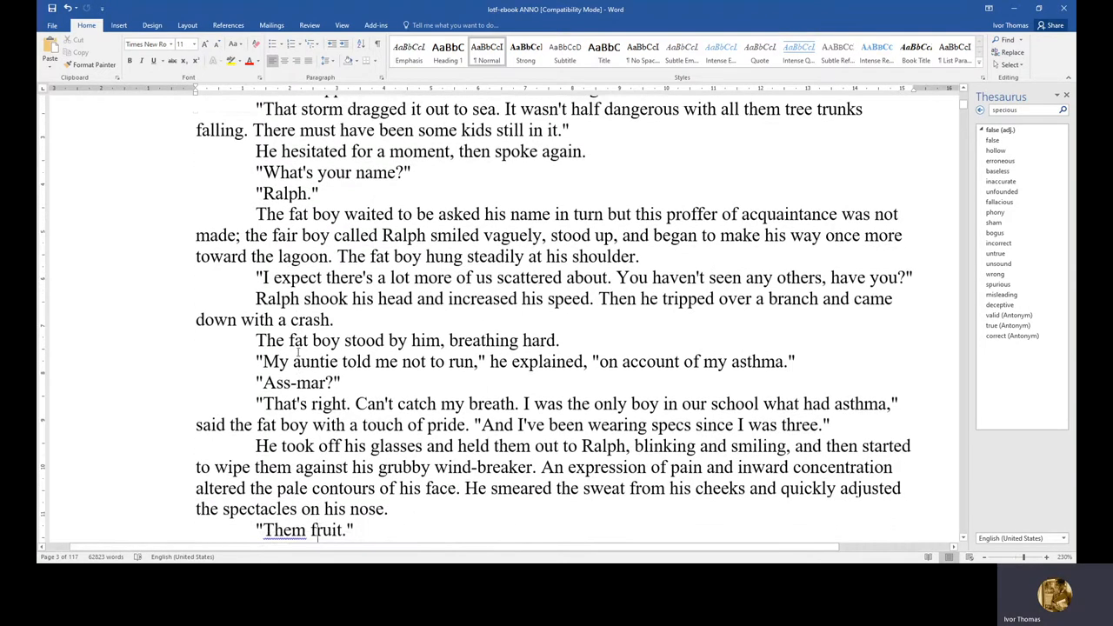
{"action": "scroll", "scroll_direction": "down", "scroll_amount": 3}
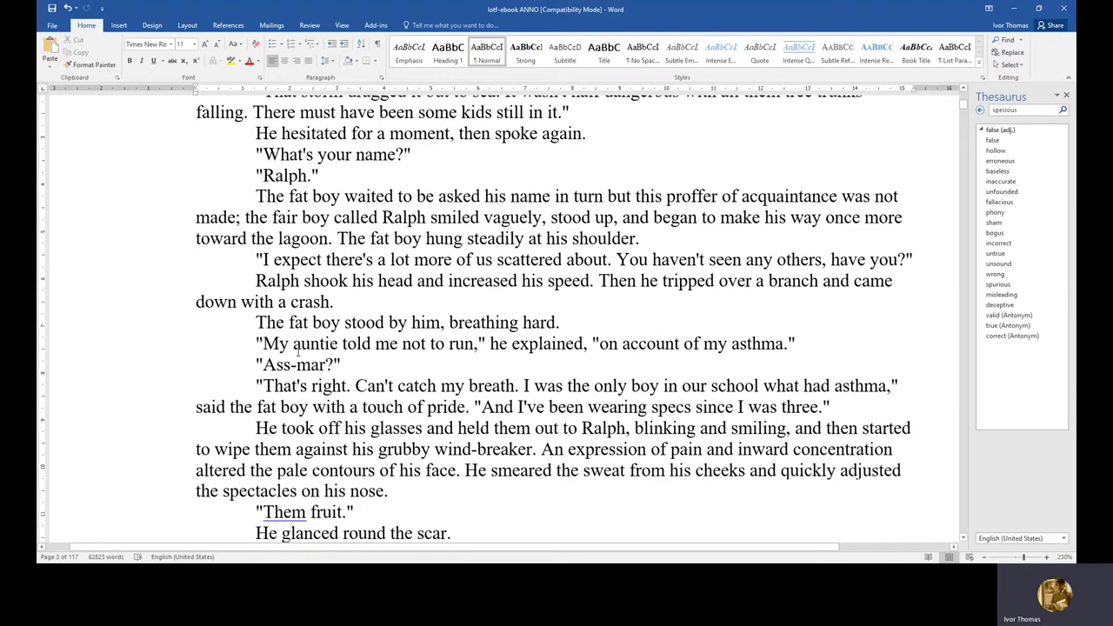
{"action": "scroll", "scroll_direction": "down", "scroll_amount": 3}
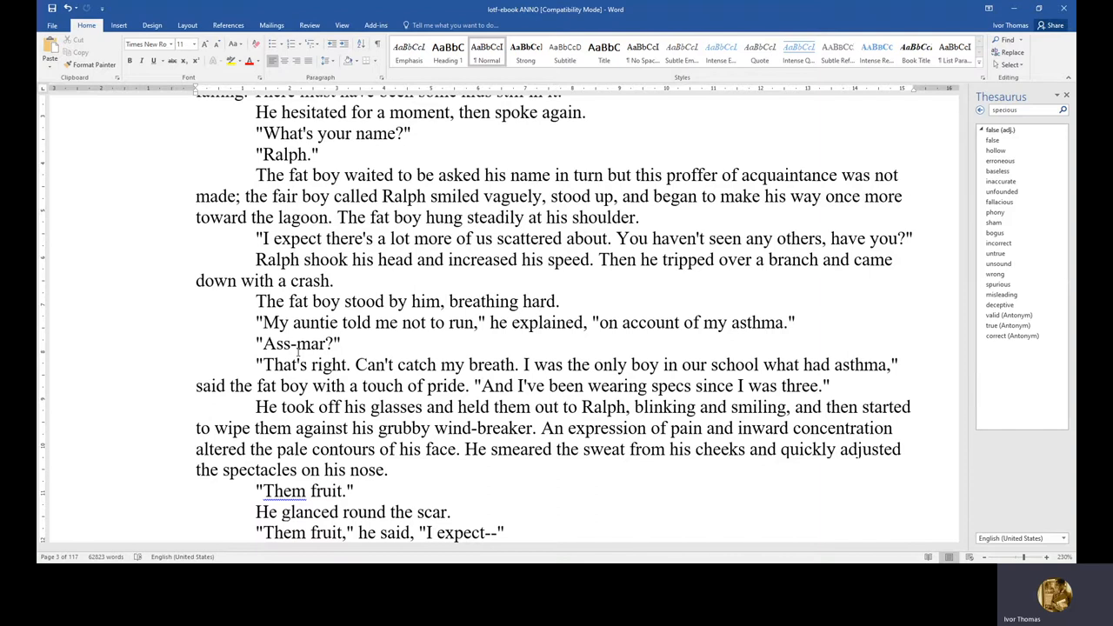
{"action": "scroll", "scroll_direction": "down", "scroll_amount": 3}
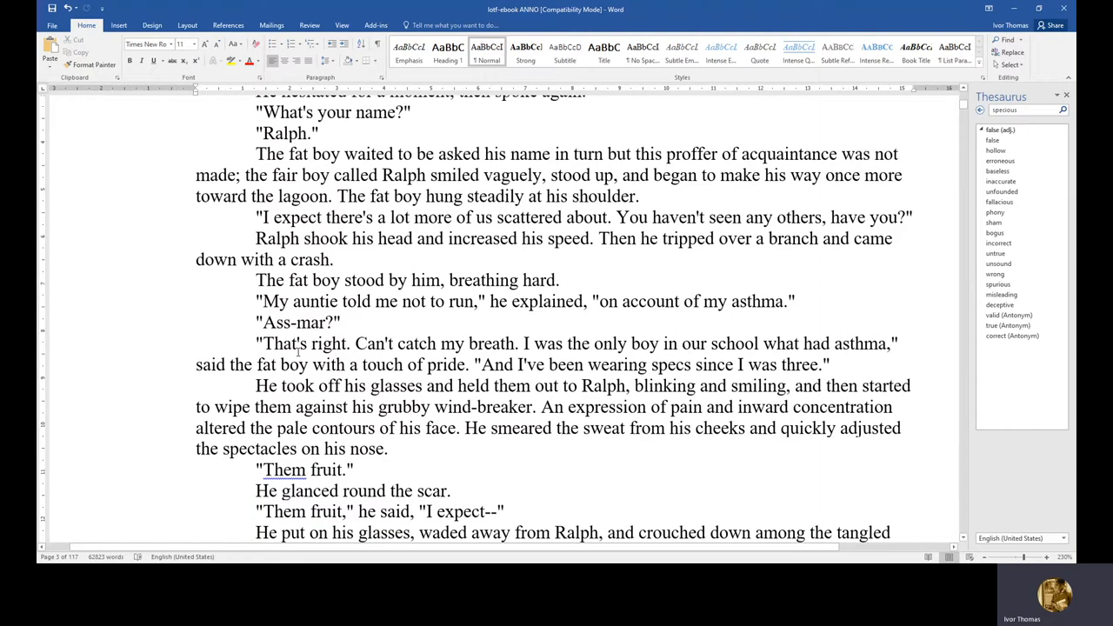
{"action": "scroll", "scroll_direction": "down", "scroll_amount": 3}
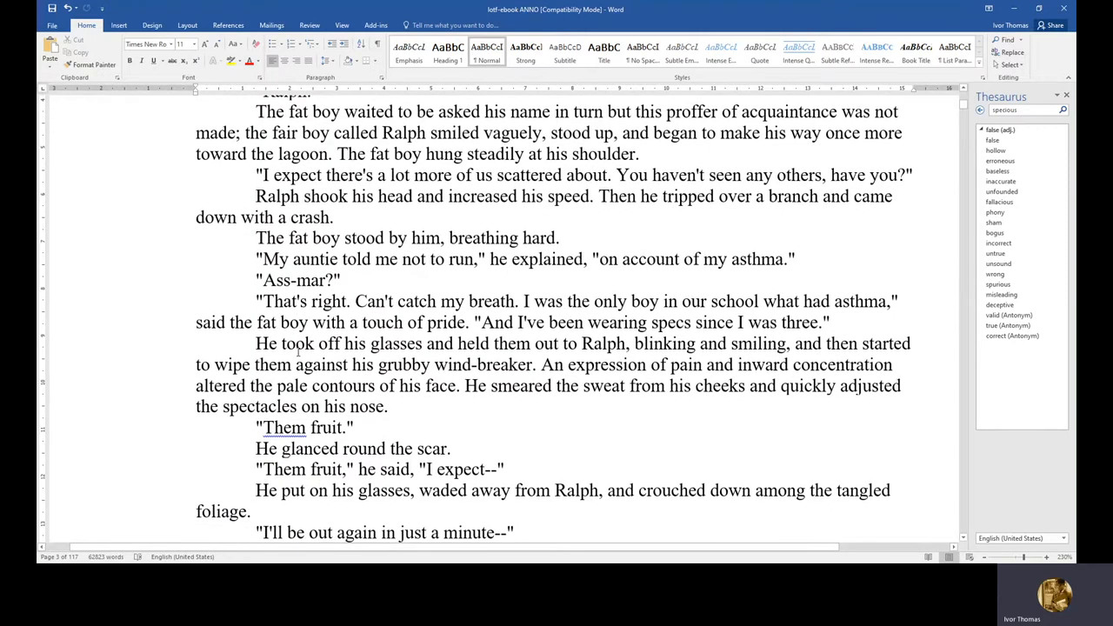
{"action": "scroll", "scroll_direction": "down", "scroll_amount": 3}
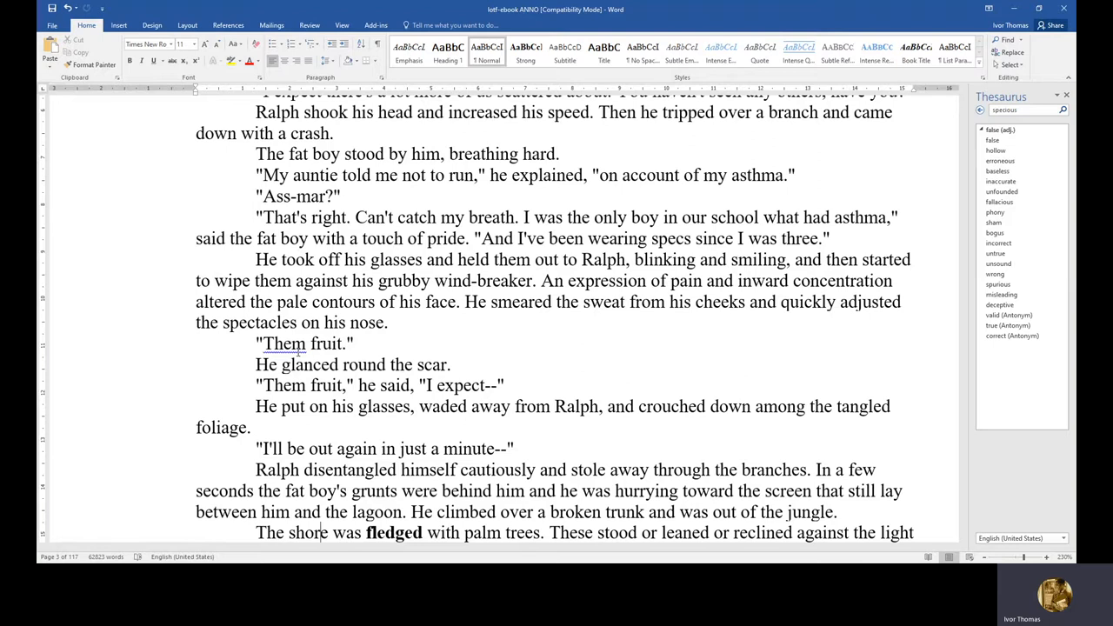
{"action": "scroll", "scroll_direction": "down", "scroll_amount": 3}
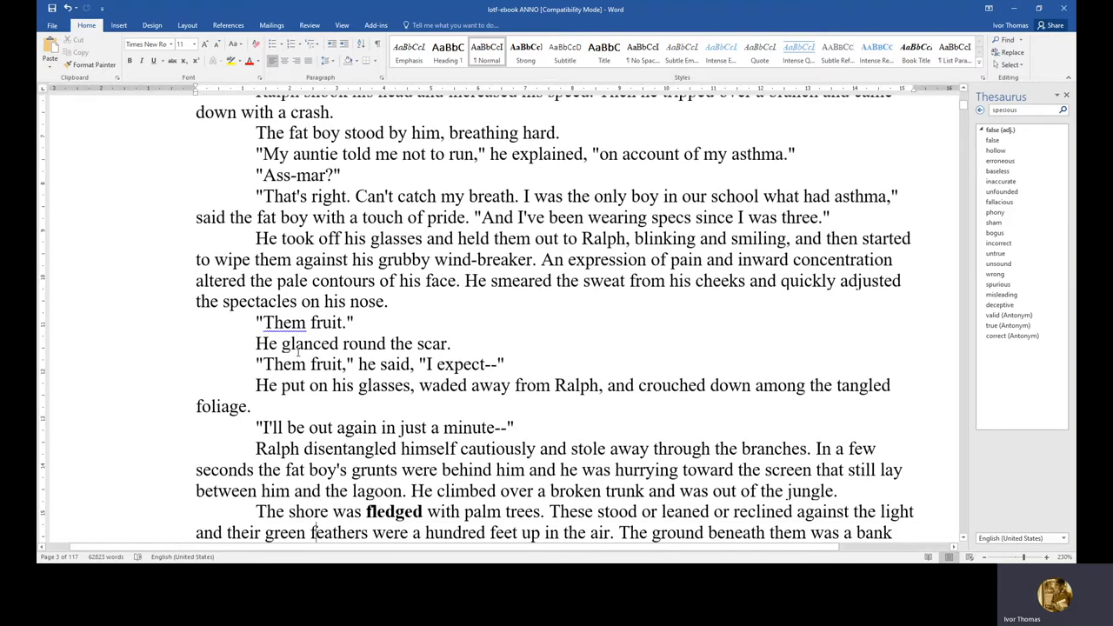
{"action": "scroll", "scroll_direction": "down", "scroll_amount": 3}
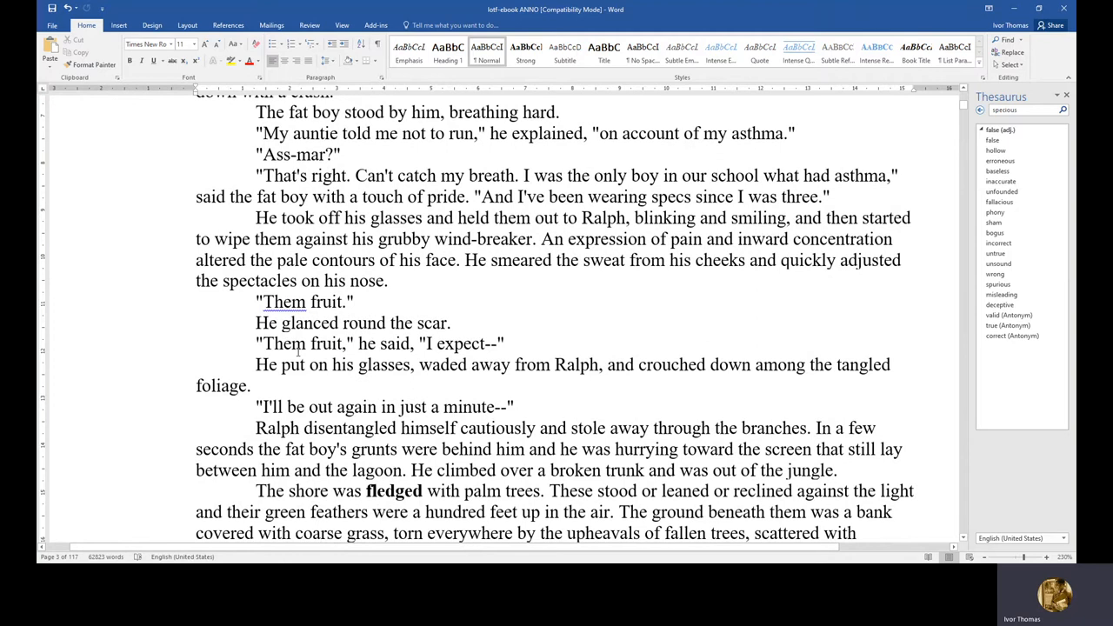
{"action": "scroll", "scroll_direction": "down", "scroll_amount": 3}
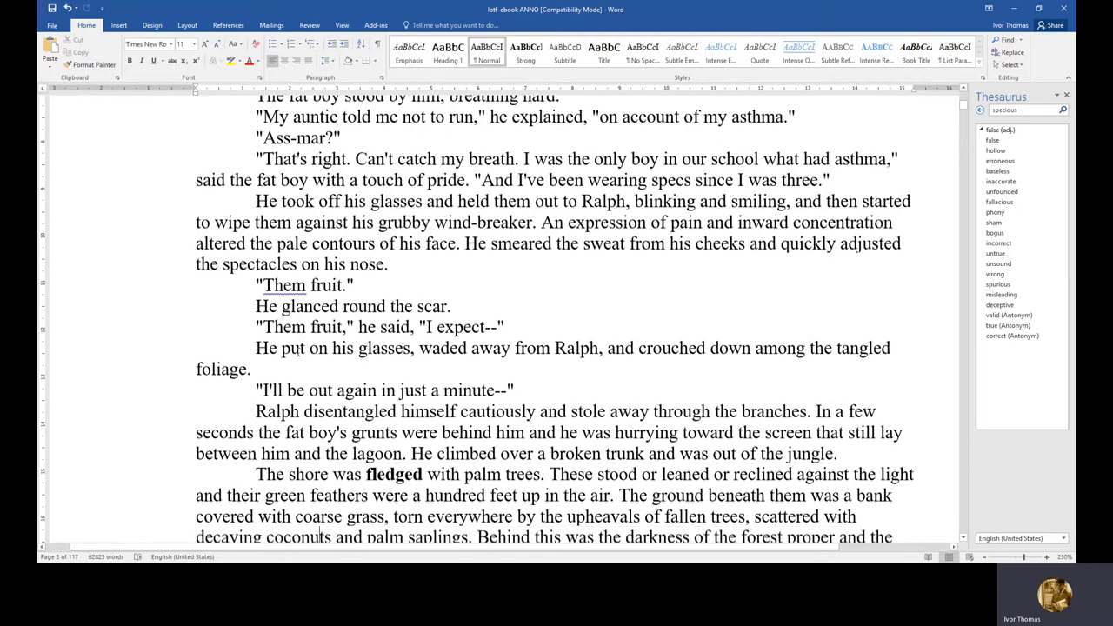
{"action": "scroll", "scroll_direction": "down", "scroll_amount": 3}
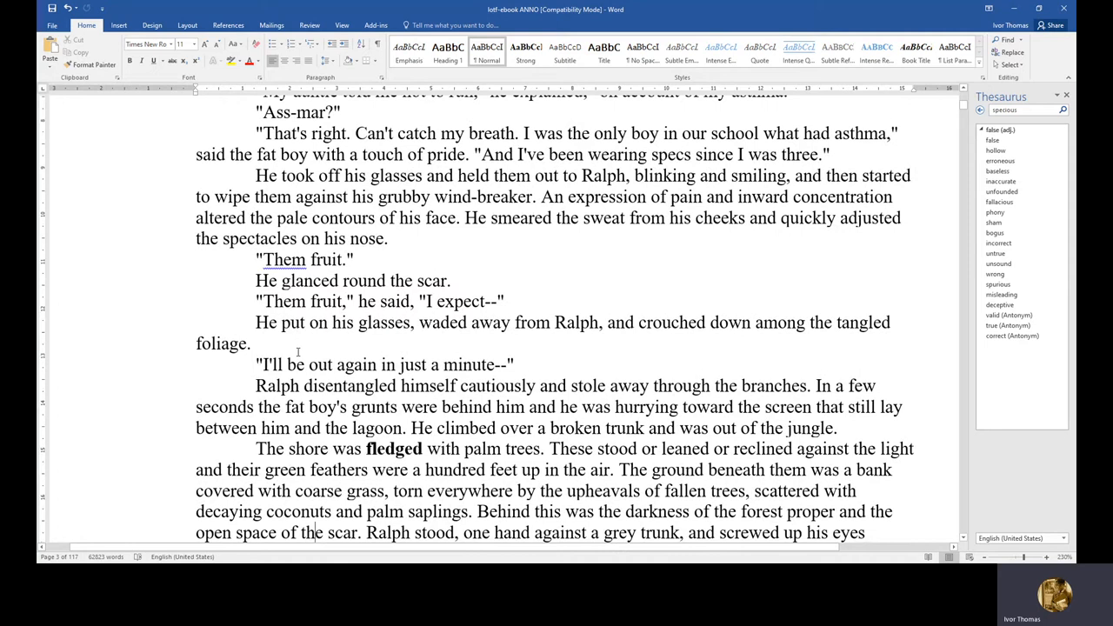
{"action": "scroll", "scroll_direction": "down", "scroll_amount": 3}
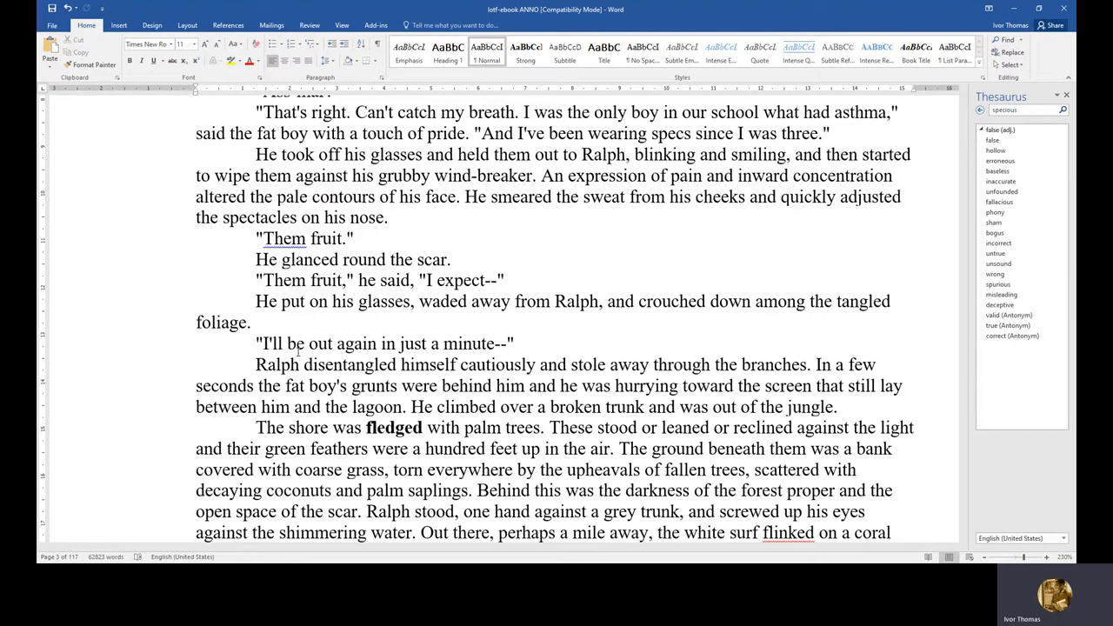
{"action": "scroll", "scroll_direction": "down", "scroll_amount": 3}
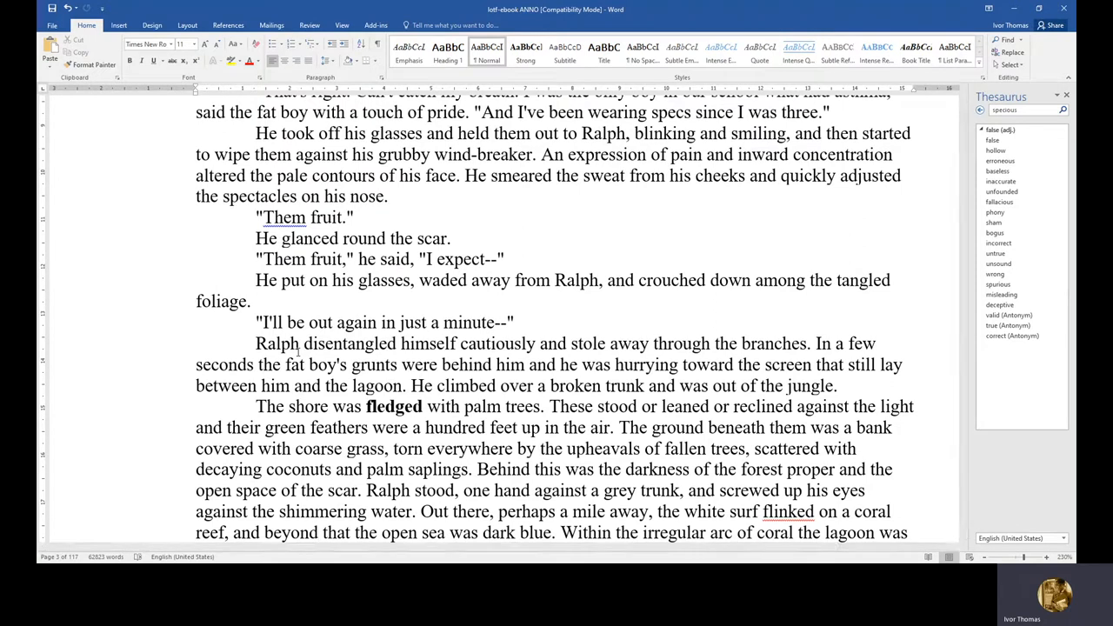
{"action": "scroll", "scroll_direction": "down", "scroll_amount": 3}
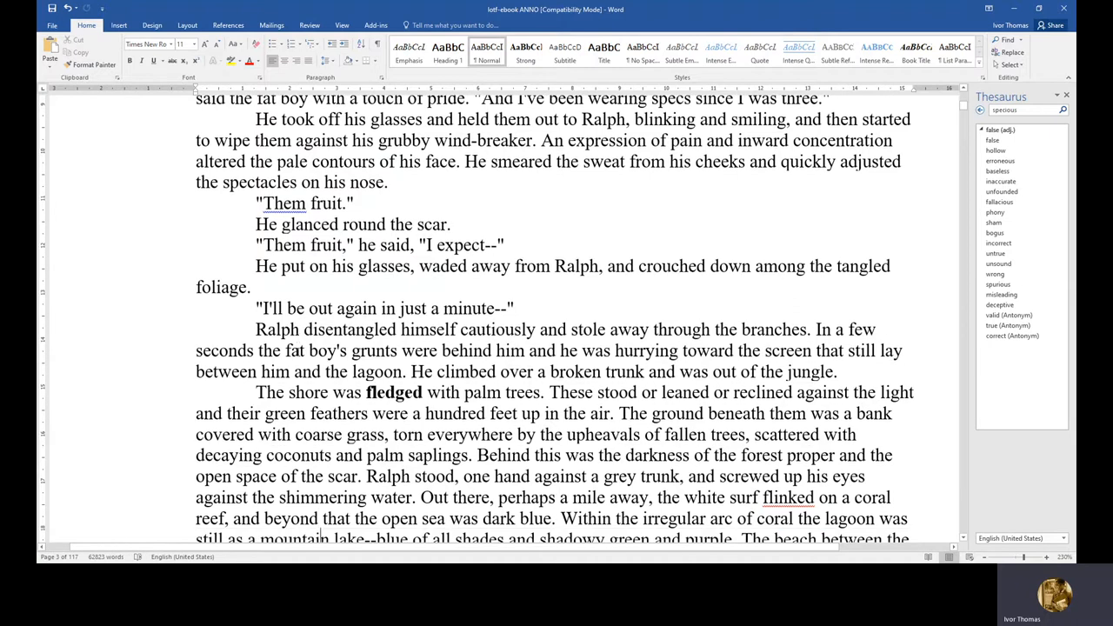
{"action": "scroll", "scroll_direction": "down", "scroll_amount": 3}
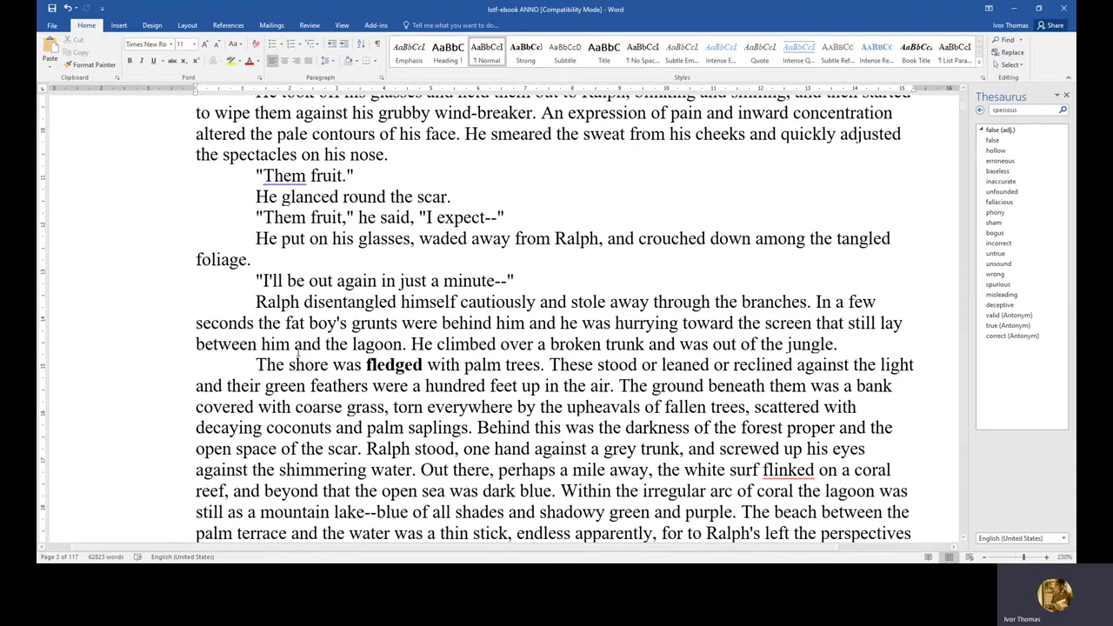
{"action": "scroll", "scroll_direction": "down", "scroll_amount": 3}
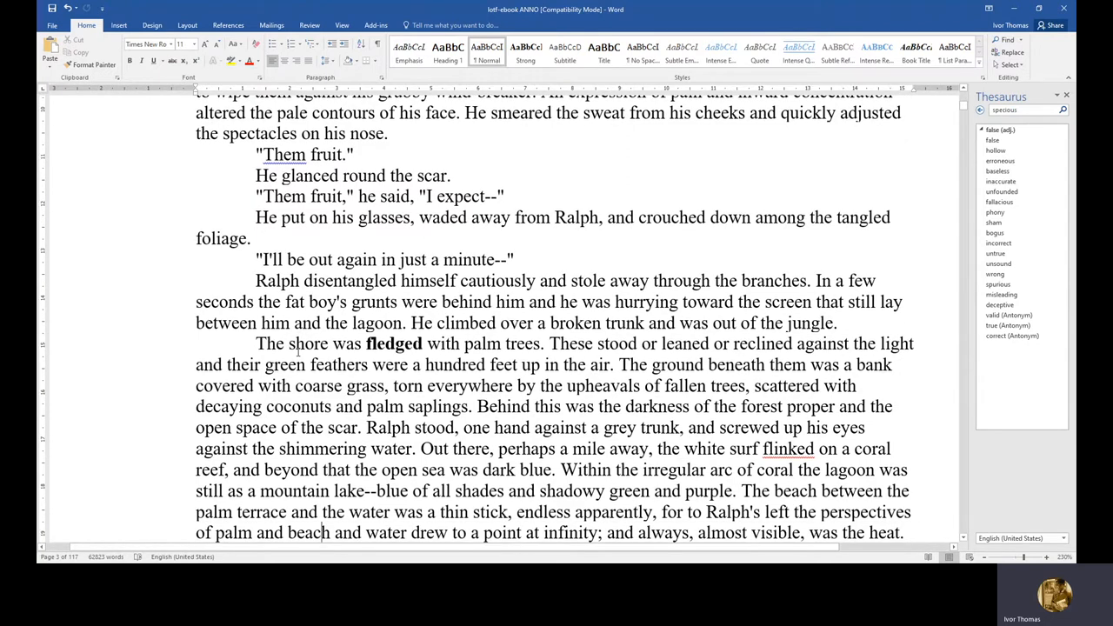
{"action": "scroll", "scroll_direction": "down", "scroll_amount": 3}
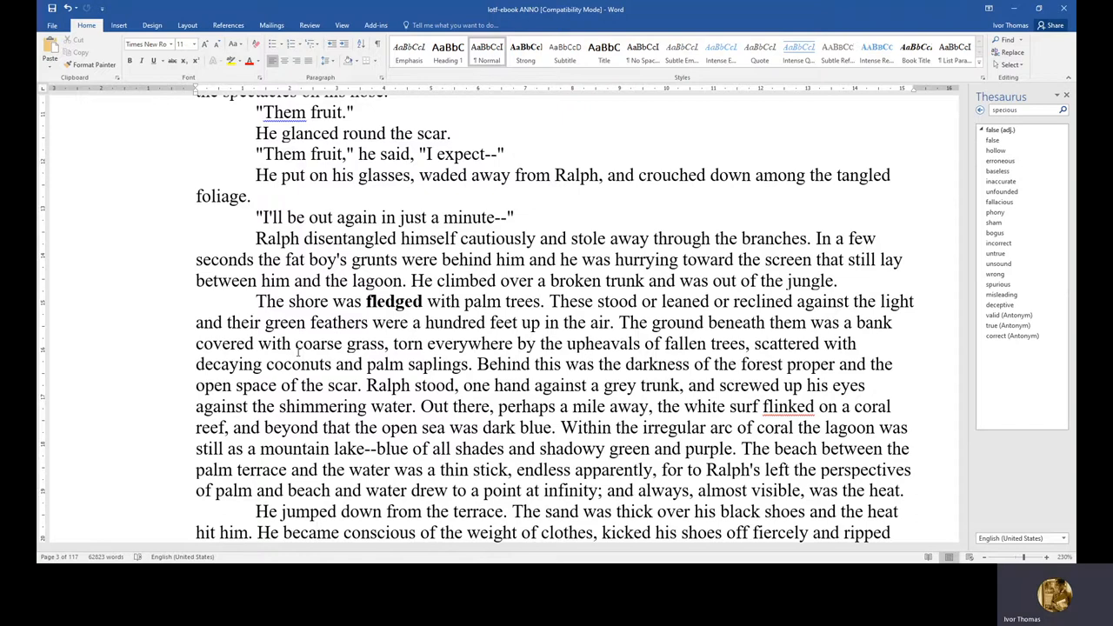
{"action": "scroll", "scroll_direction": "down", "scroll_amount": 3}
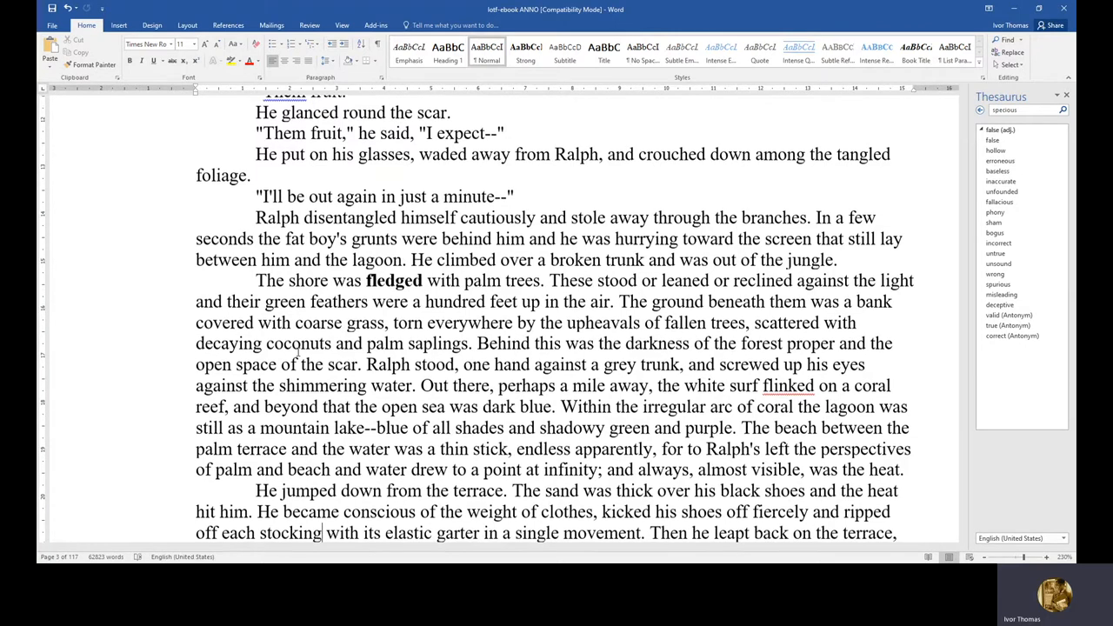
{"action": "scroll", "scroll_direction": "down", "scroll_amount": 3}
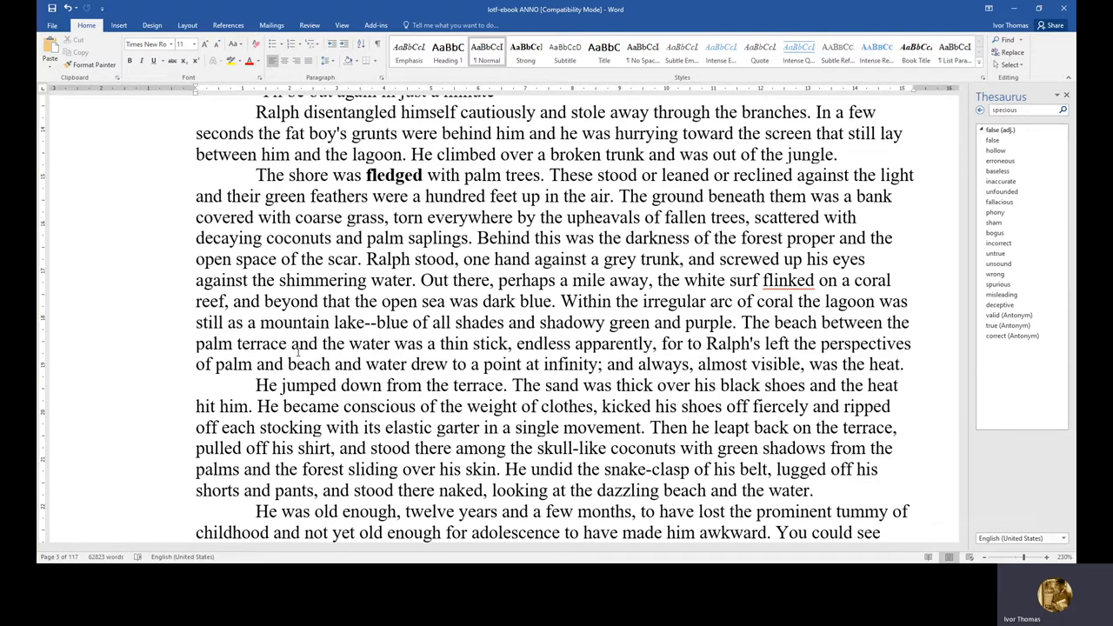
{"action": "scroll", "scroll_direction": "down", "scroll_amount": 3}
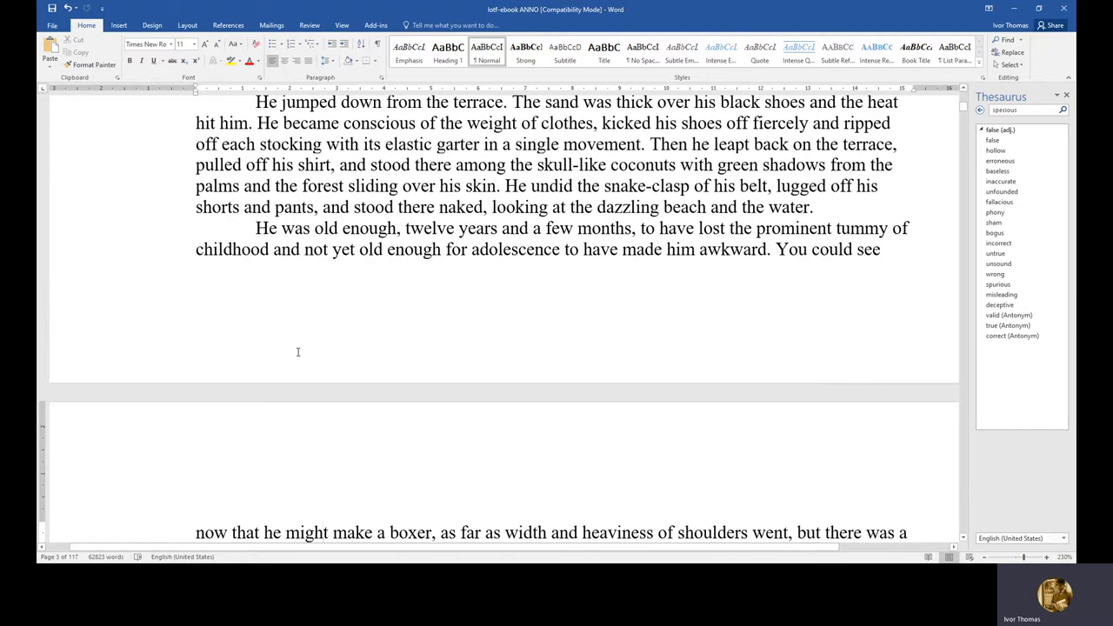
{"action": "scroll", "scroll_direction": "down", "scroll_amount": 3}
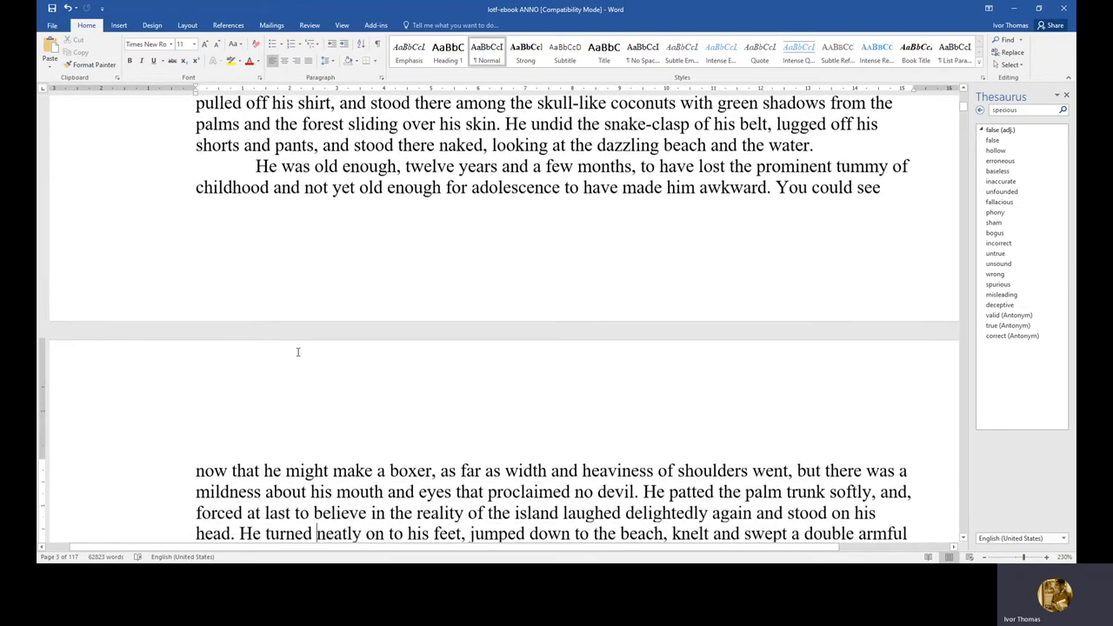
{"action": "scroll", "scroll_direction": "down", "scroll_amount": 3}
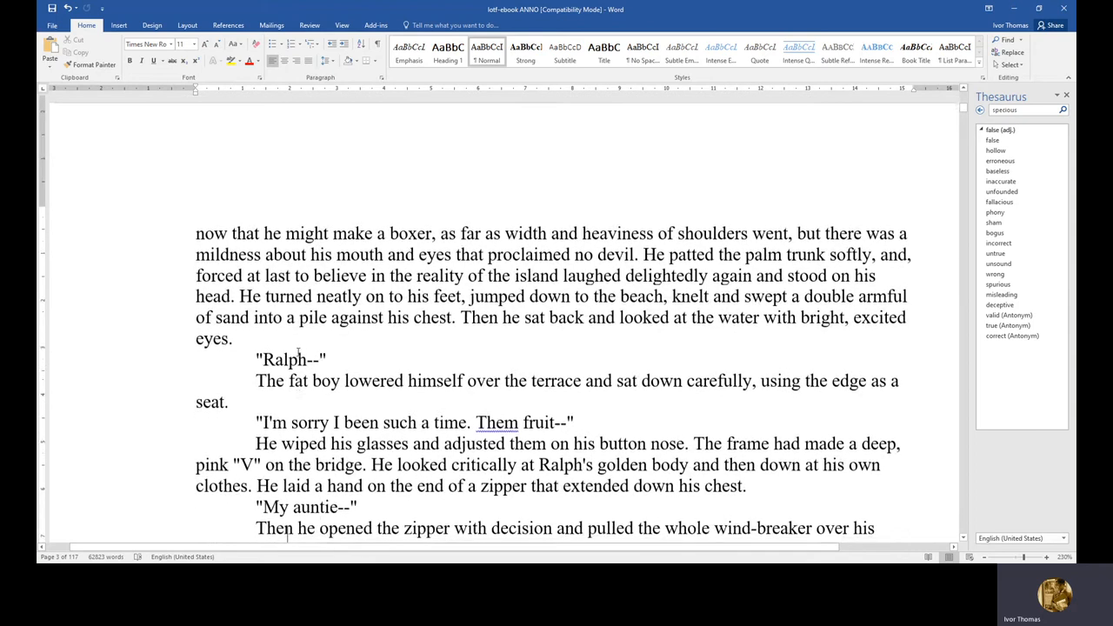
{"action": "scroll", "scroll_direction": "up", "scroll_amount": 3}
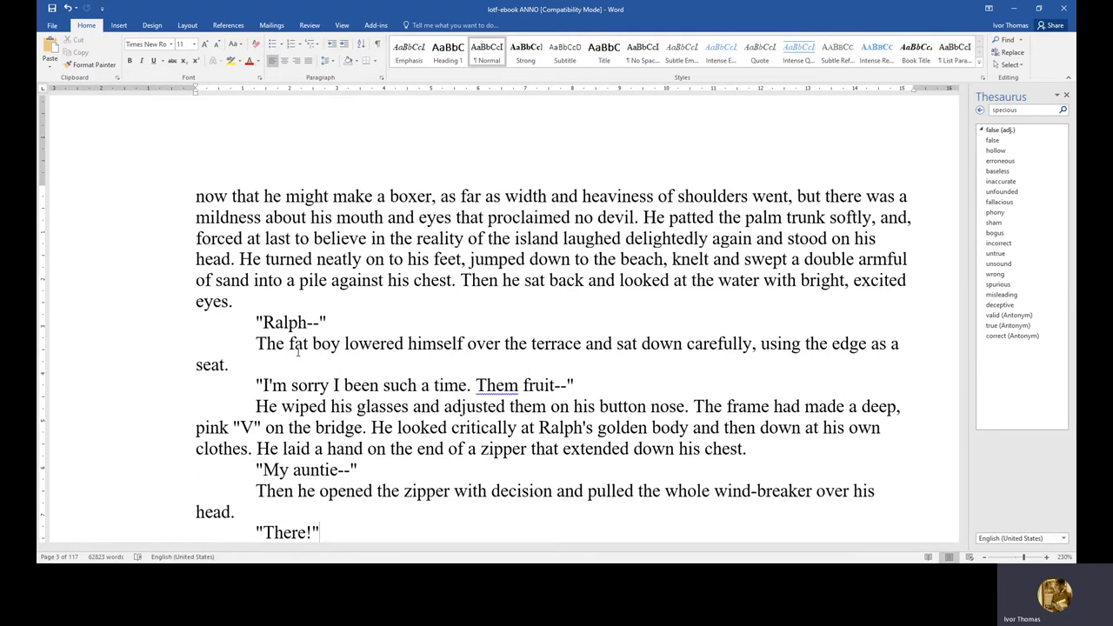
{"action": "left_click", "coordinate": [320, 532]}
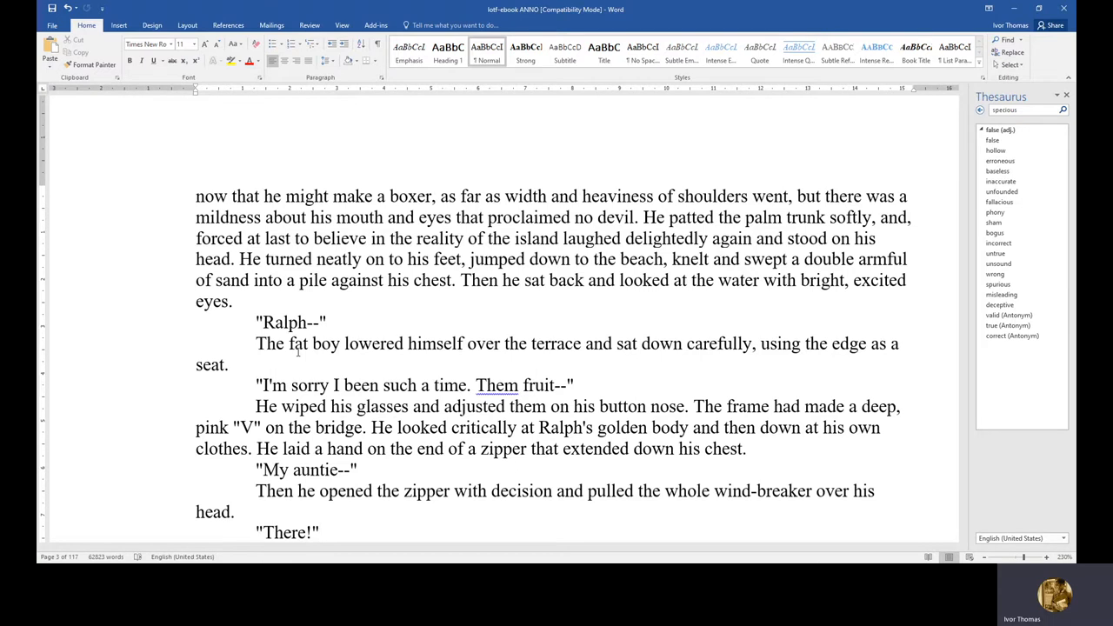
{"action": "left_click", "coordinate": [319, 532]}
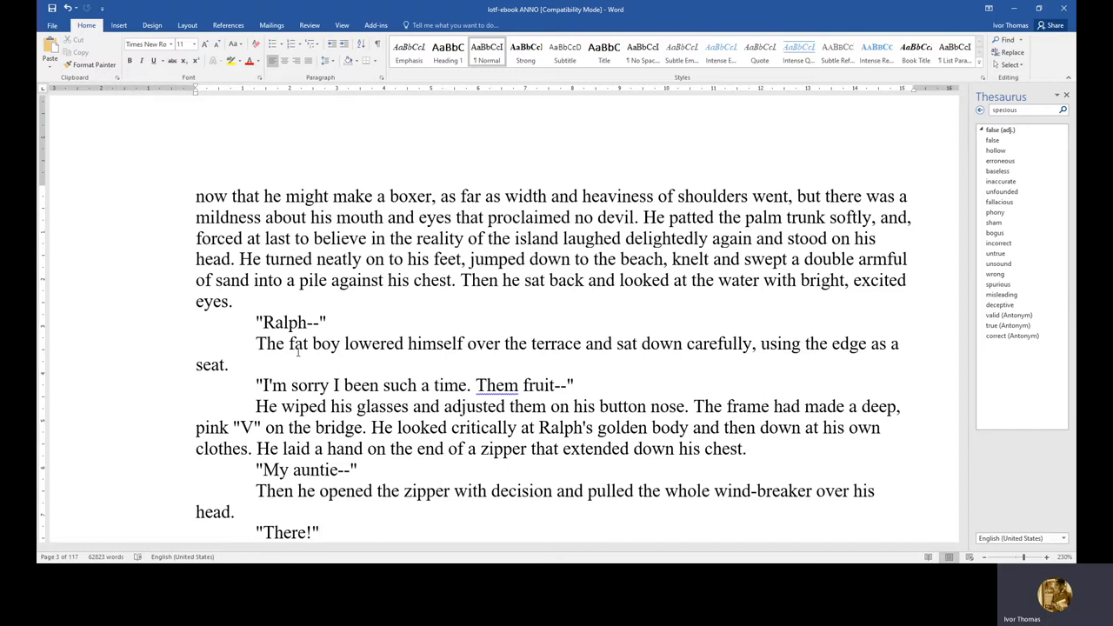
{"action": "left_click", "coordinate": [320, 532]}
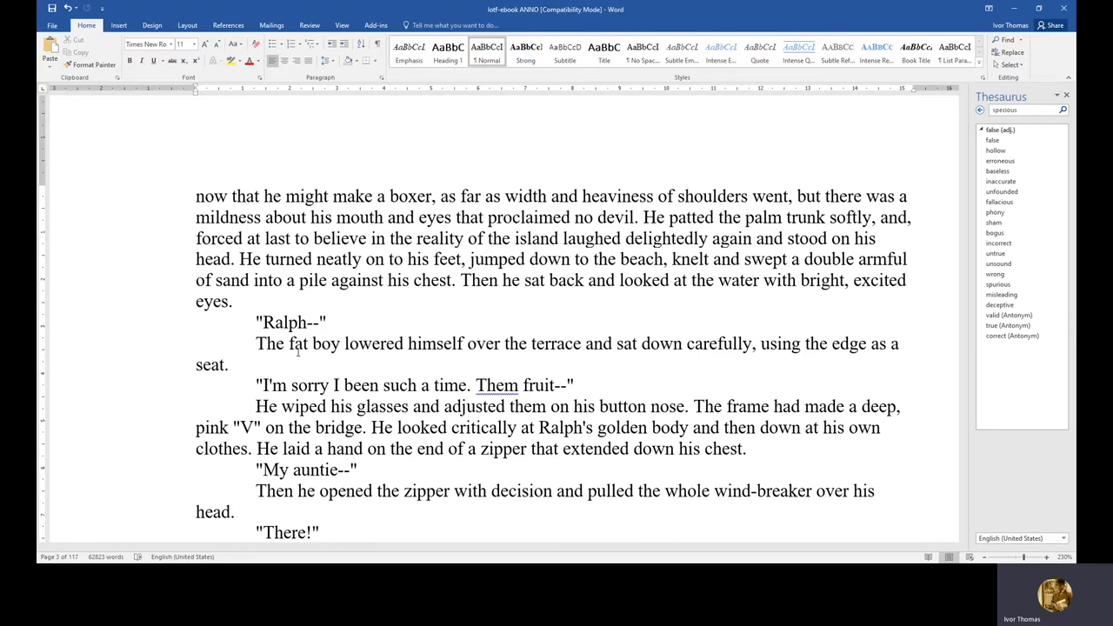
Step: Scroll through the chapter past the 'Piggy' reveal to the page break at the pink granite platform
{"action": "scroll", "scroll_direction": "down", "scroll_amount": 3}
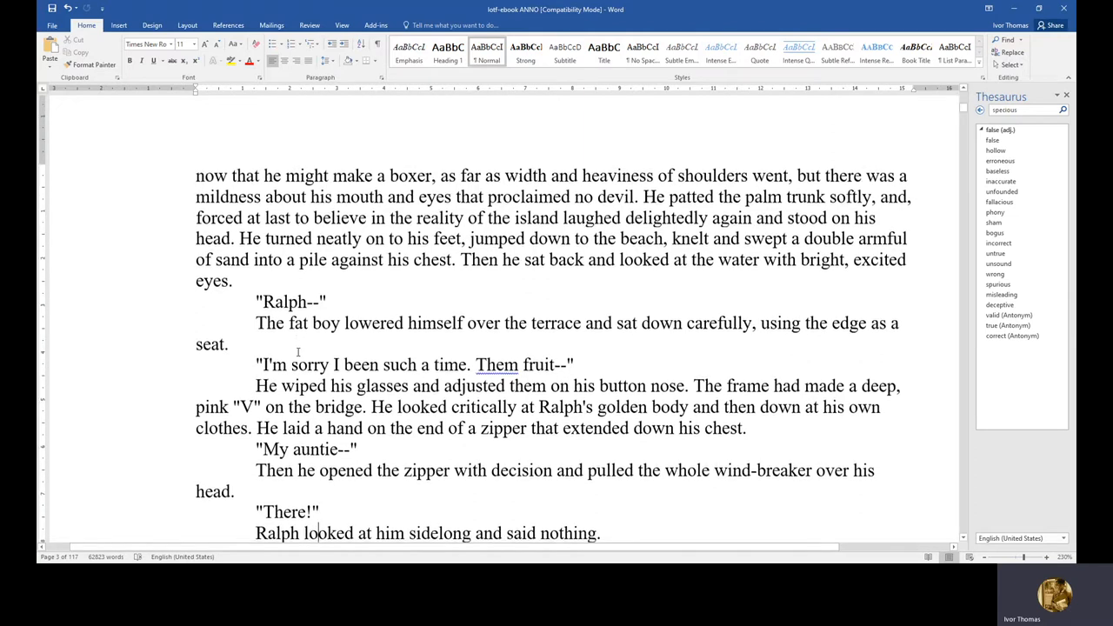
{"action": "scroll", "scroll_direction": "down", "scroll_amount": 3}
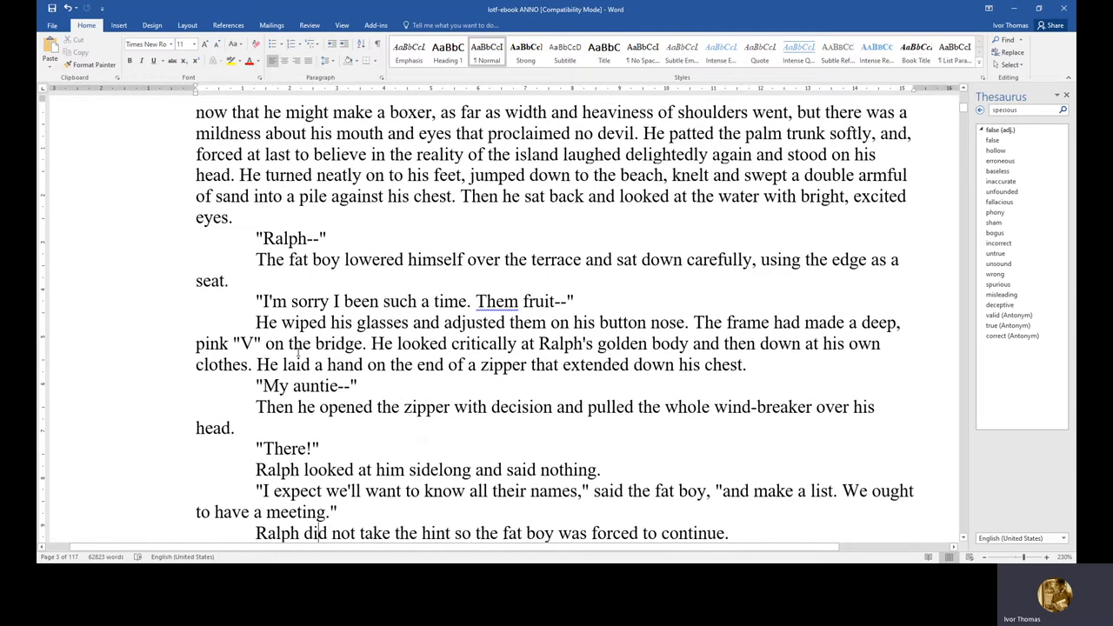
{"action": "scroll", "scroll_direction": "down", "scroll_amount": 3}
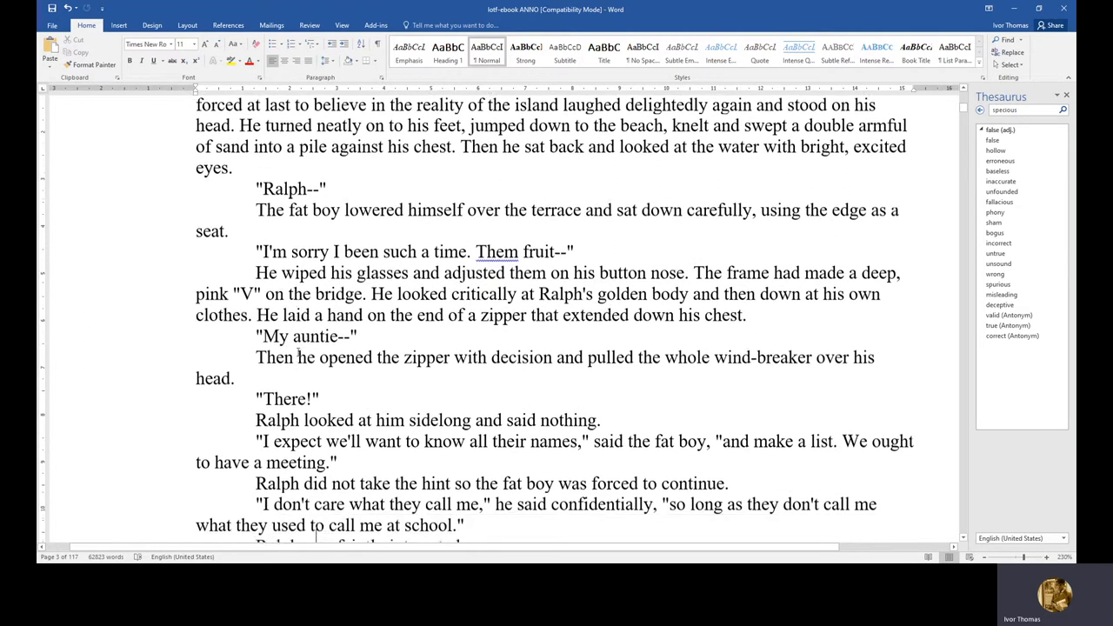
{"action": "scroll", "scroll_direction": "down", "scroll_amount": 3}
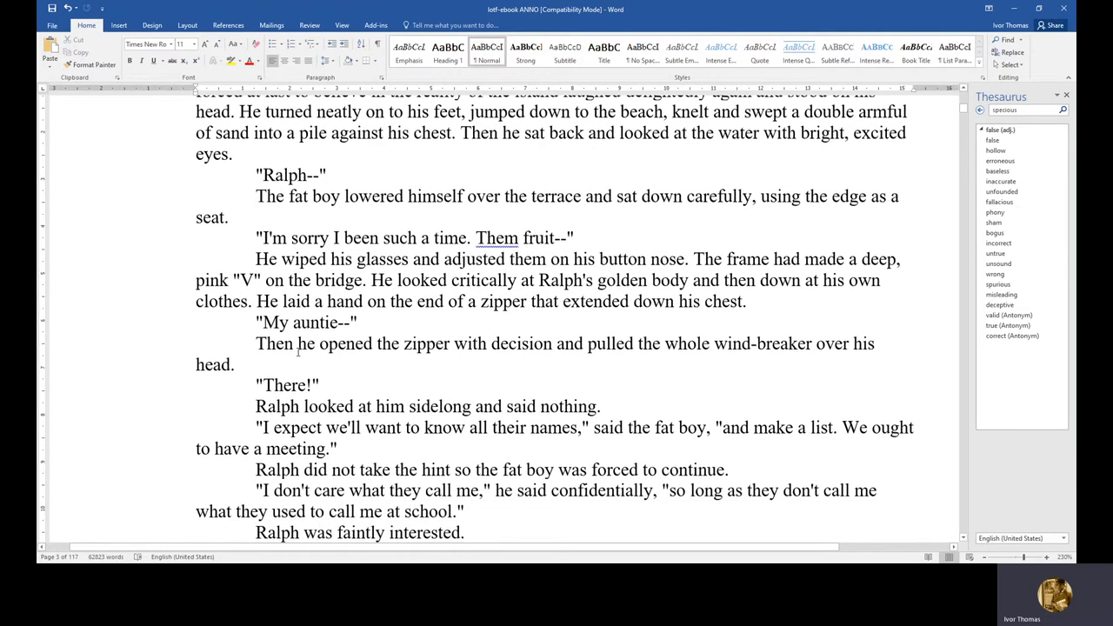
{"action": "scroll", "scroll_direction": "down", "scroll_amount": 3}
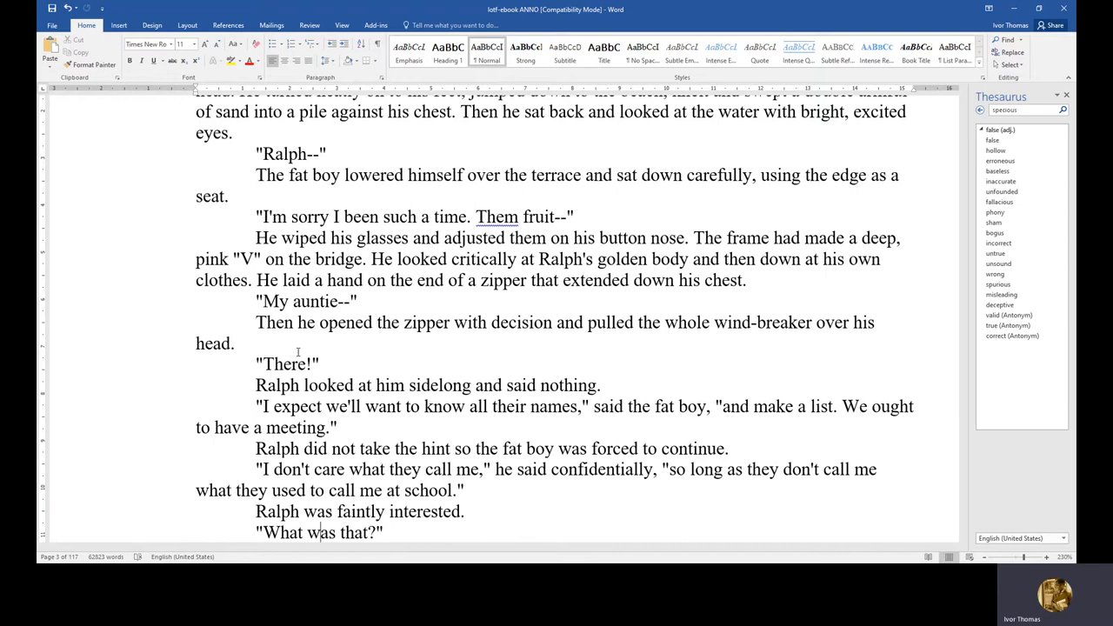
{"action": "scroll", "scroll_direction": "down", "scroll_amount": 3}
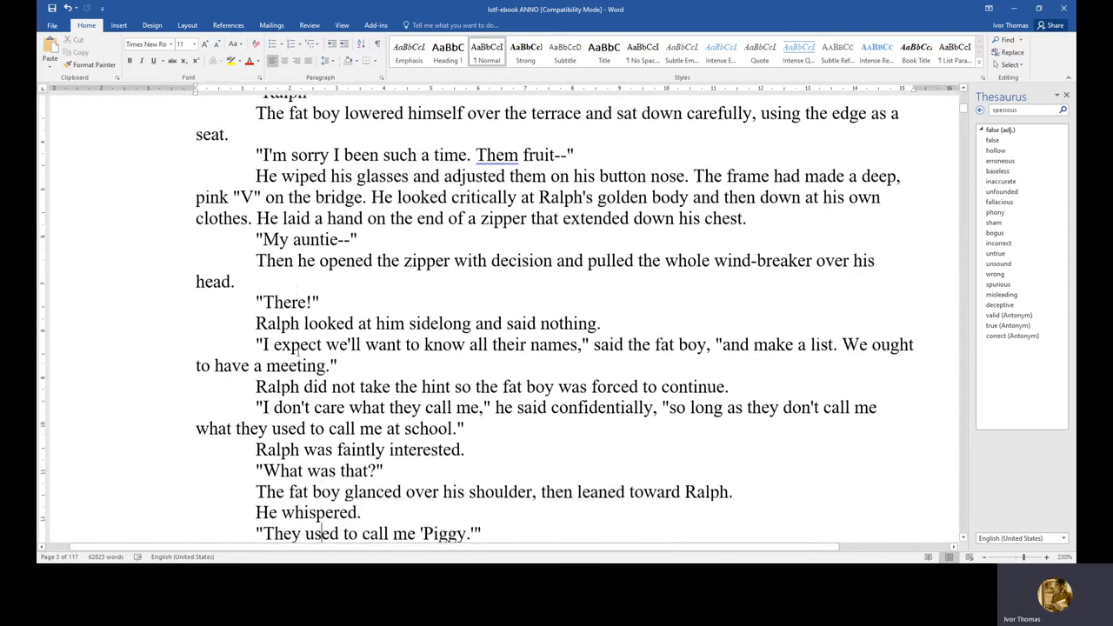
{"action": "scroll", "scroll_direction": "down", "scroll_amount": 3}
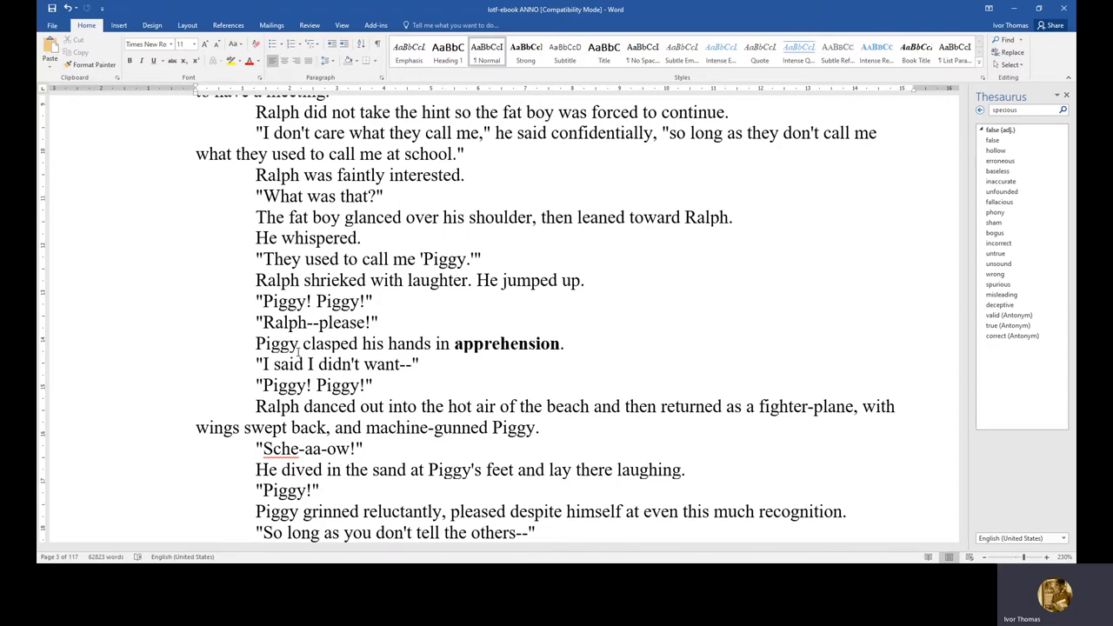
{"action": "scroll", "scroll_direction": "down", "scroll_amount": 3}
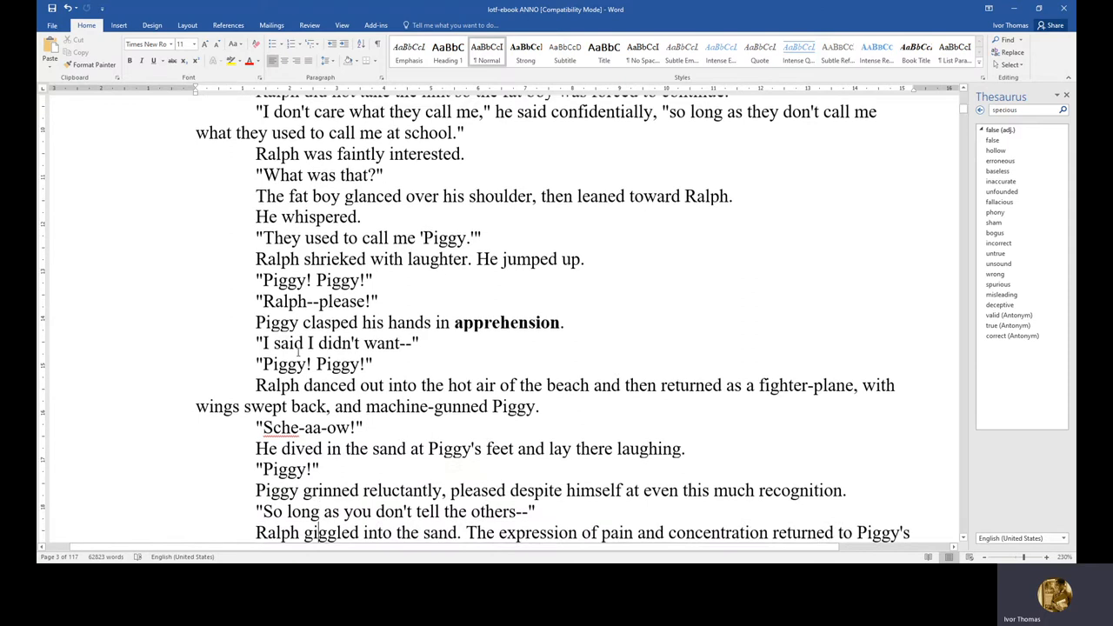
{"action": "scroll", "scroll_direction": "up", "scroll_amount": 3}
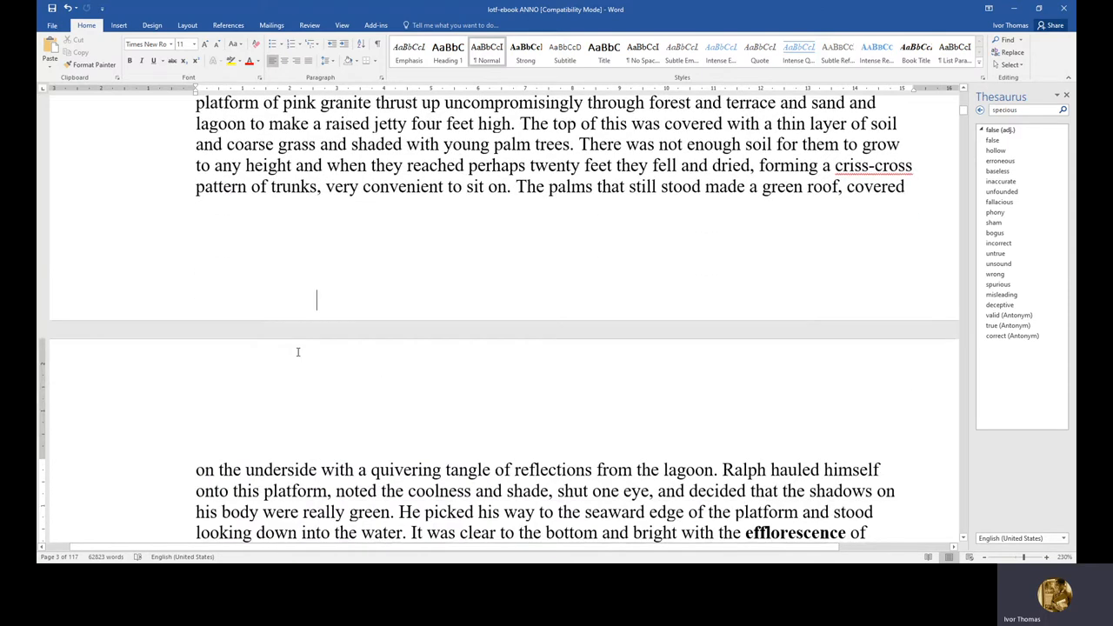
{"action": "scroll", "scroll_direction": "up", "scroll_amount": 3}
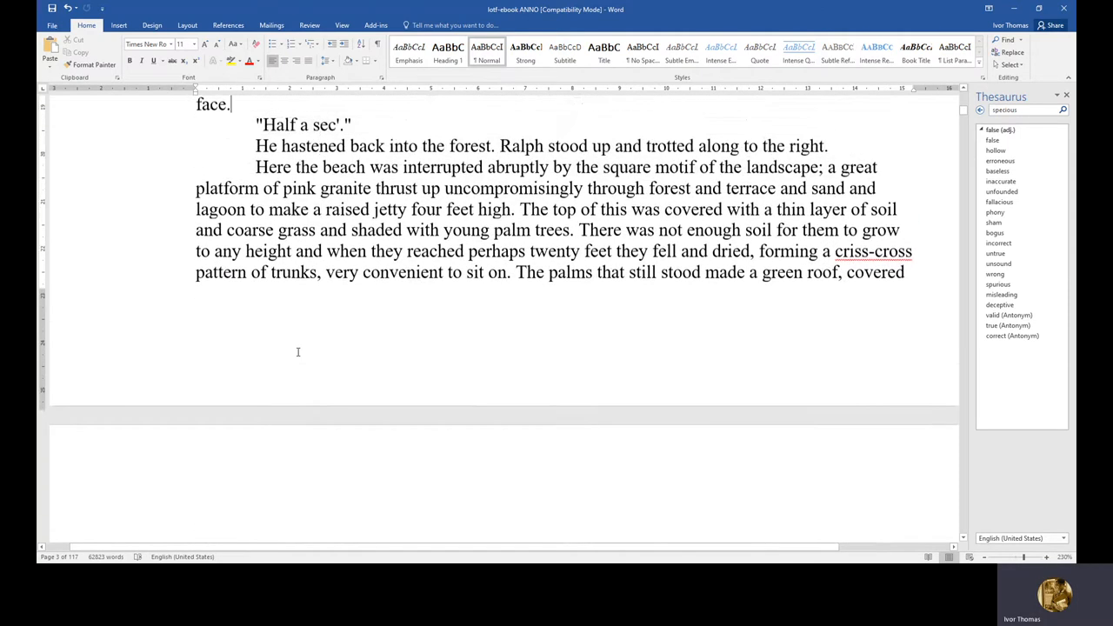
{"action": "scroll", "scroll_direction": "up", "scroll_amount": 3}
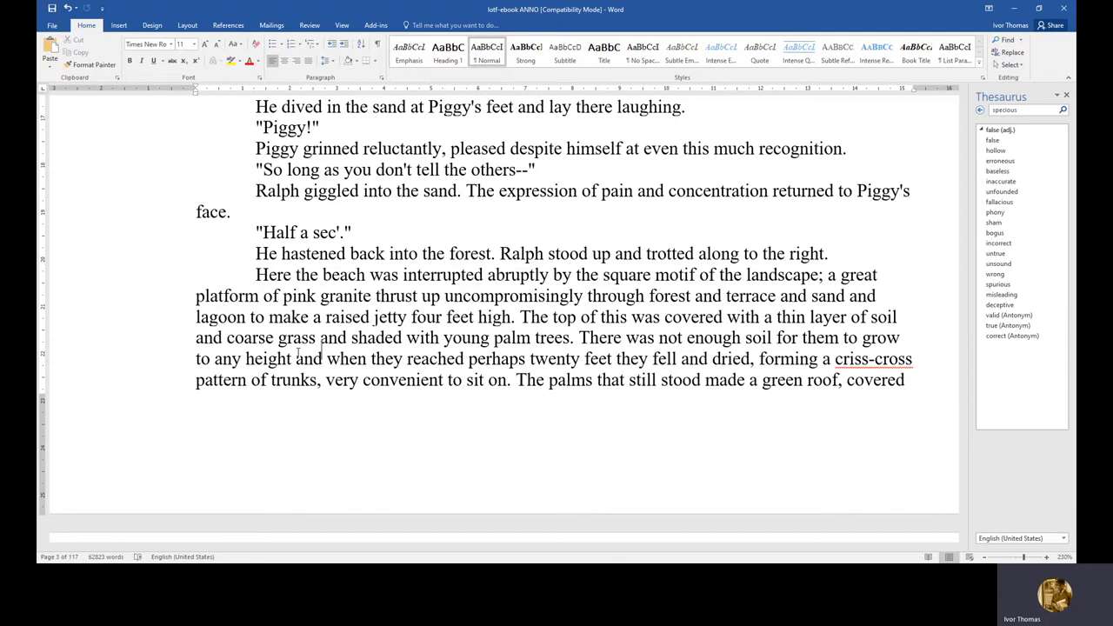
Step: Scroll past the page break to Ralph's 'Whizzoh!' at the lagoon above the granite platform
{"action": "scroll", "scroll_direction": "down", "scroll_amount": 3}
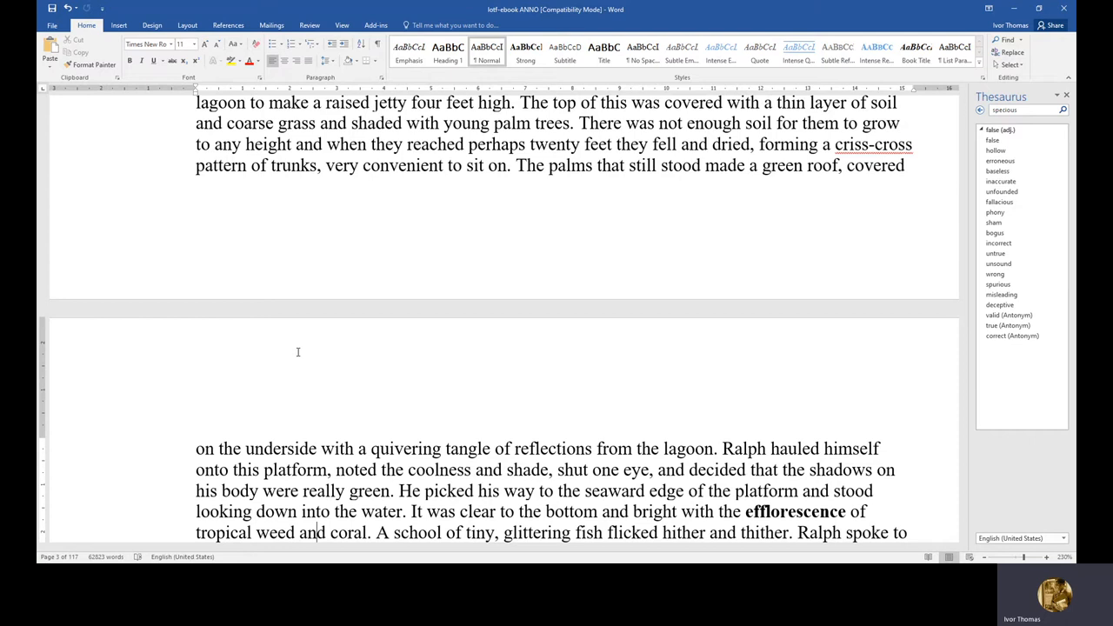
{"action": "scroll", "scroll_direction": "down", "scroll_amount": 3}
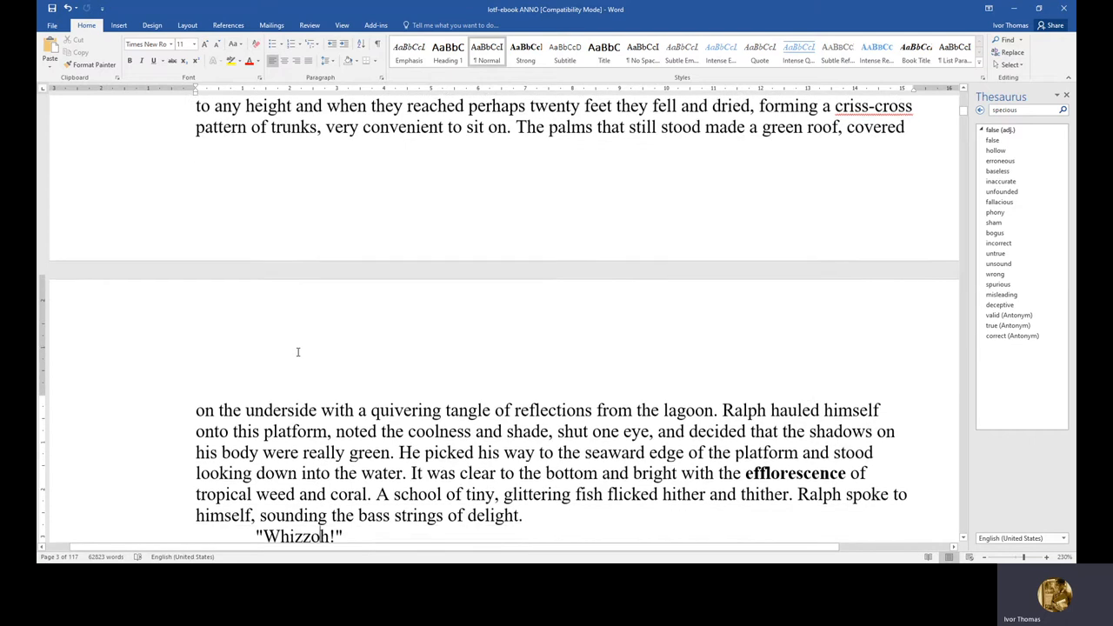
{"action": "scroll", "scroll_direction": "down", "scroll_amount": 3}
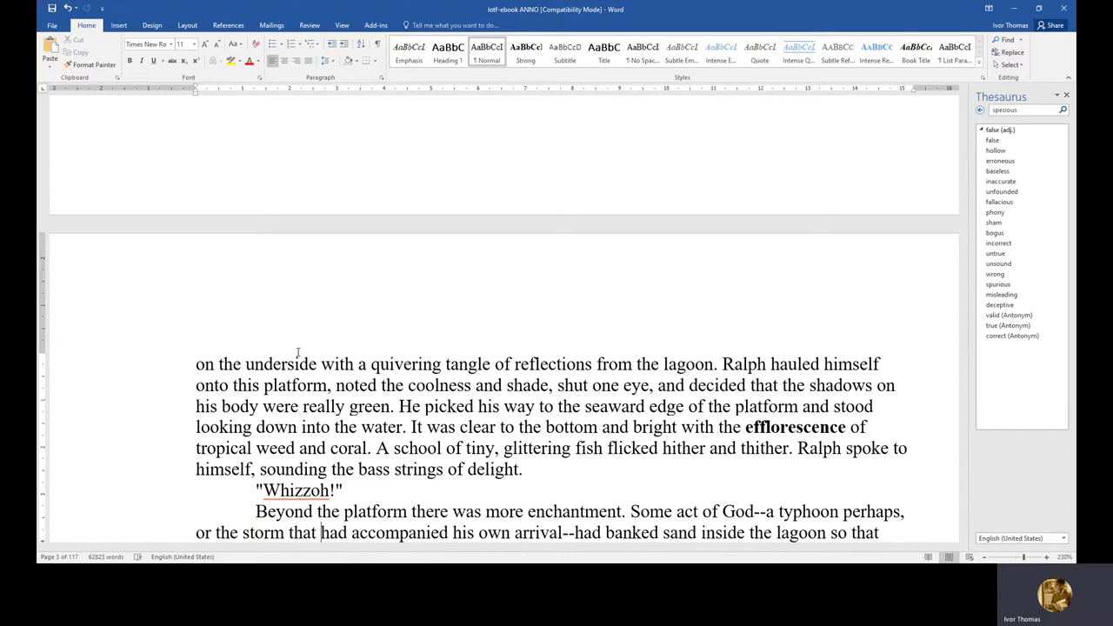
Step: Scroll to the bathing pool passage and place the cursor after 'enviously.'
{"action": "scroll", "scroll_direction": "down", "scroll_amount": 3}
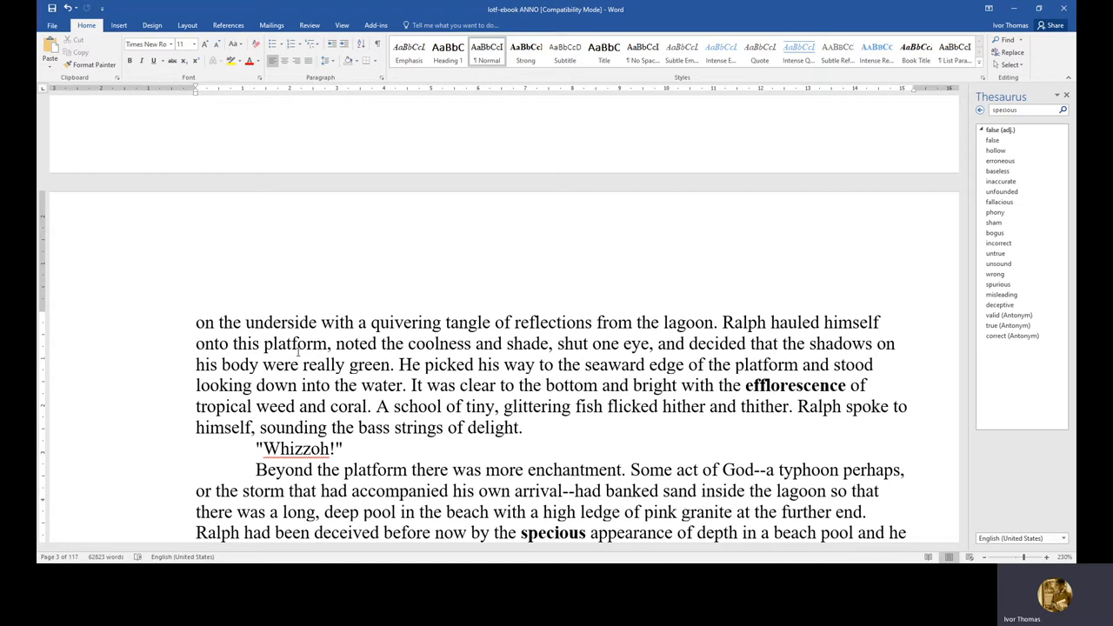
{"action": "scroll", "scroll_direction": "down", "scroll_amount": 3}
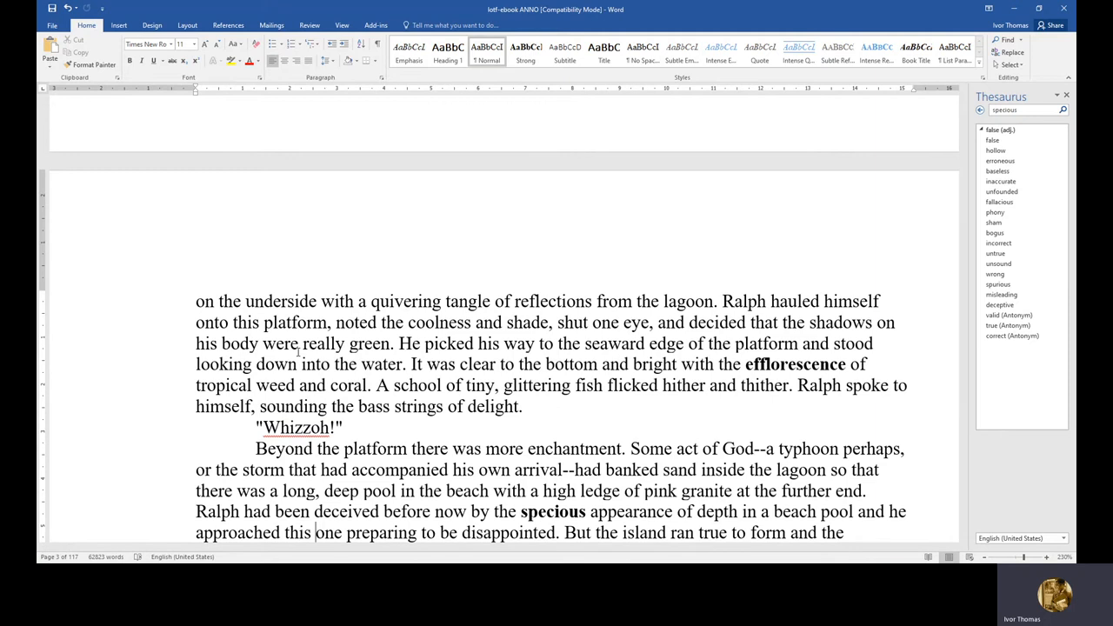
{"action": "scroll", "scroll_direction": "down", "scroll_amount": 3}
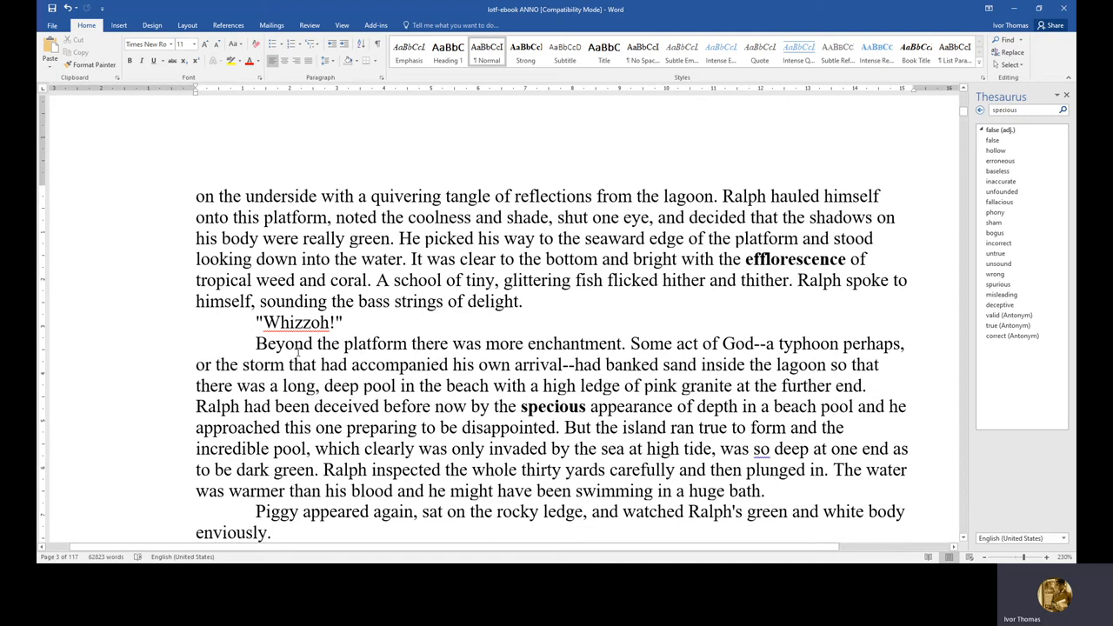
{"action": "left_click", "coordinate": [273, 533]}
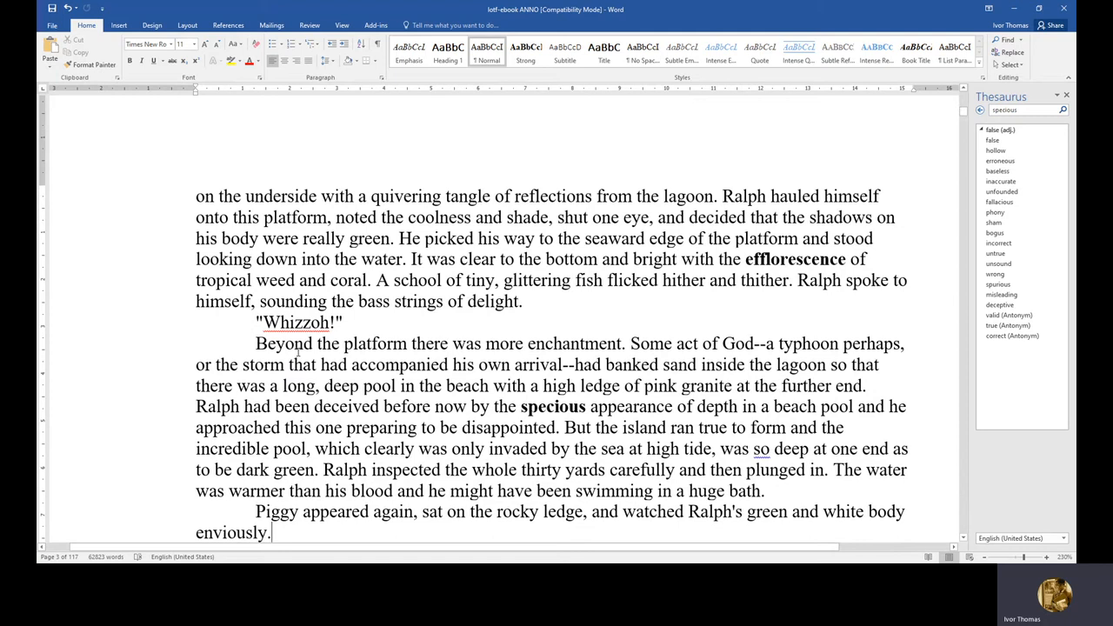